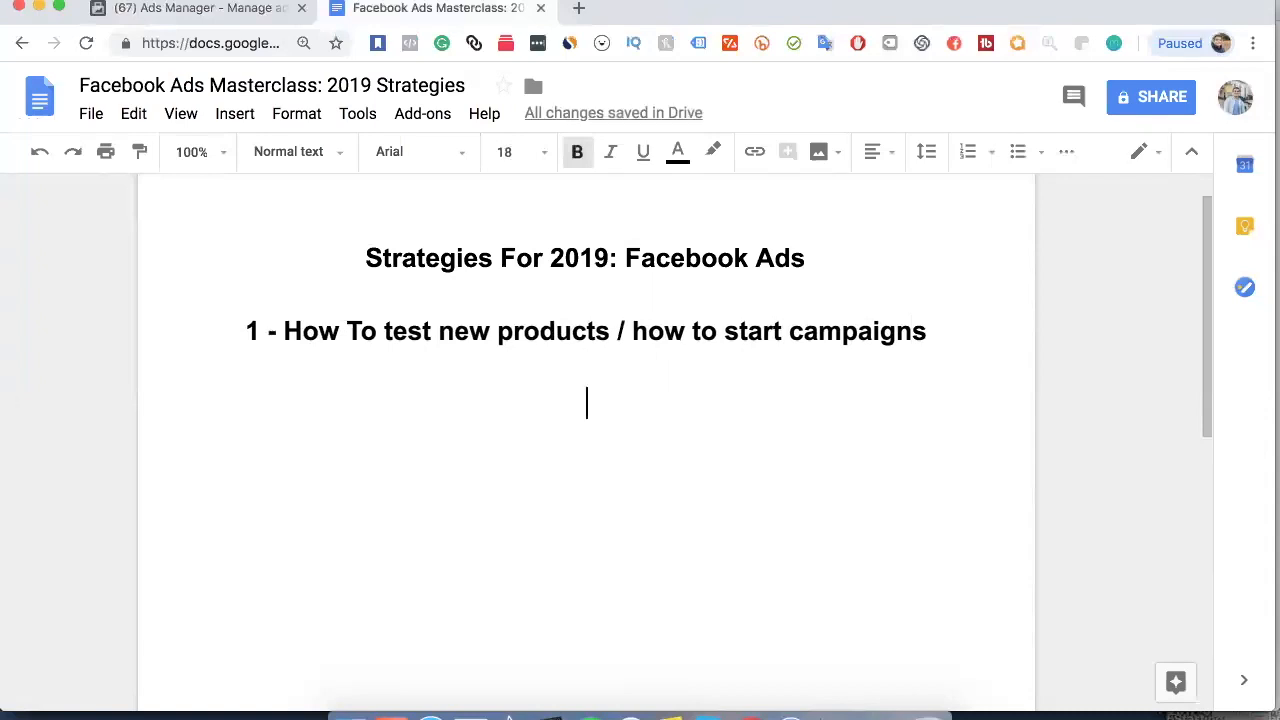
Step: Type the note '$5/day budgets - 2 audiences' below the heading
text($5)
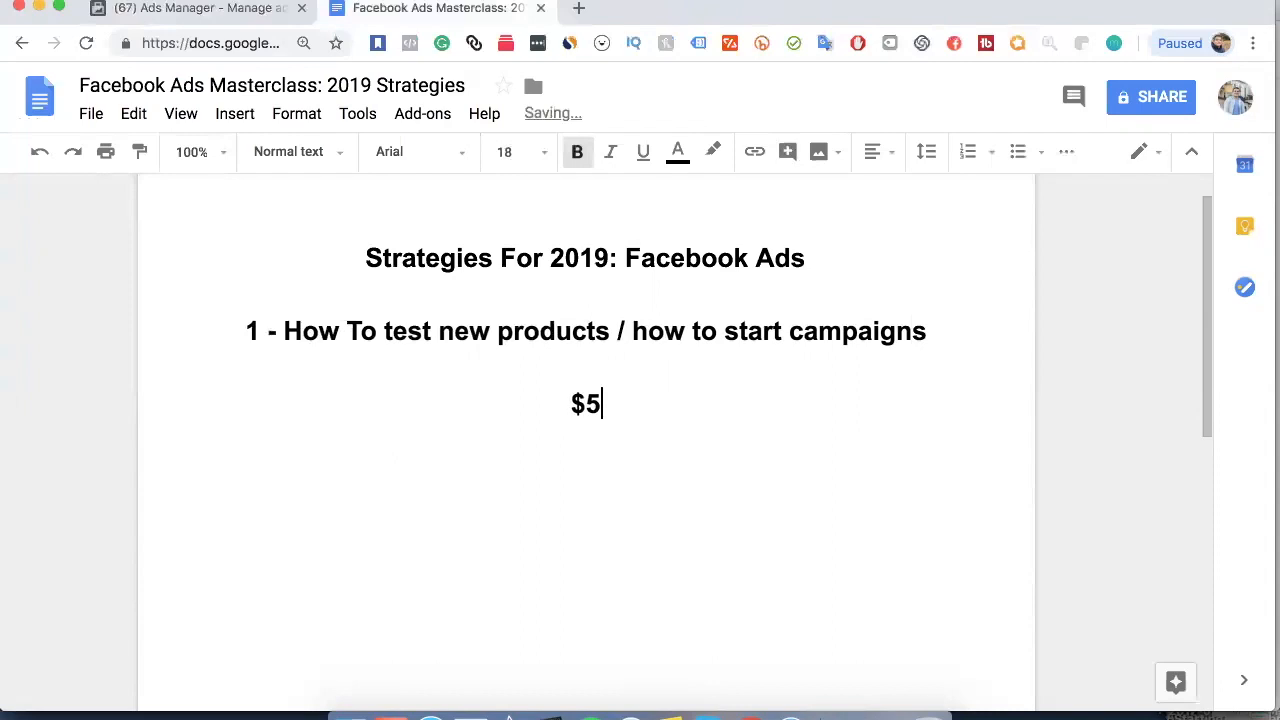
text(/day budgets)
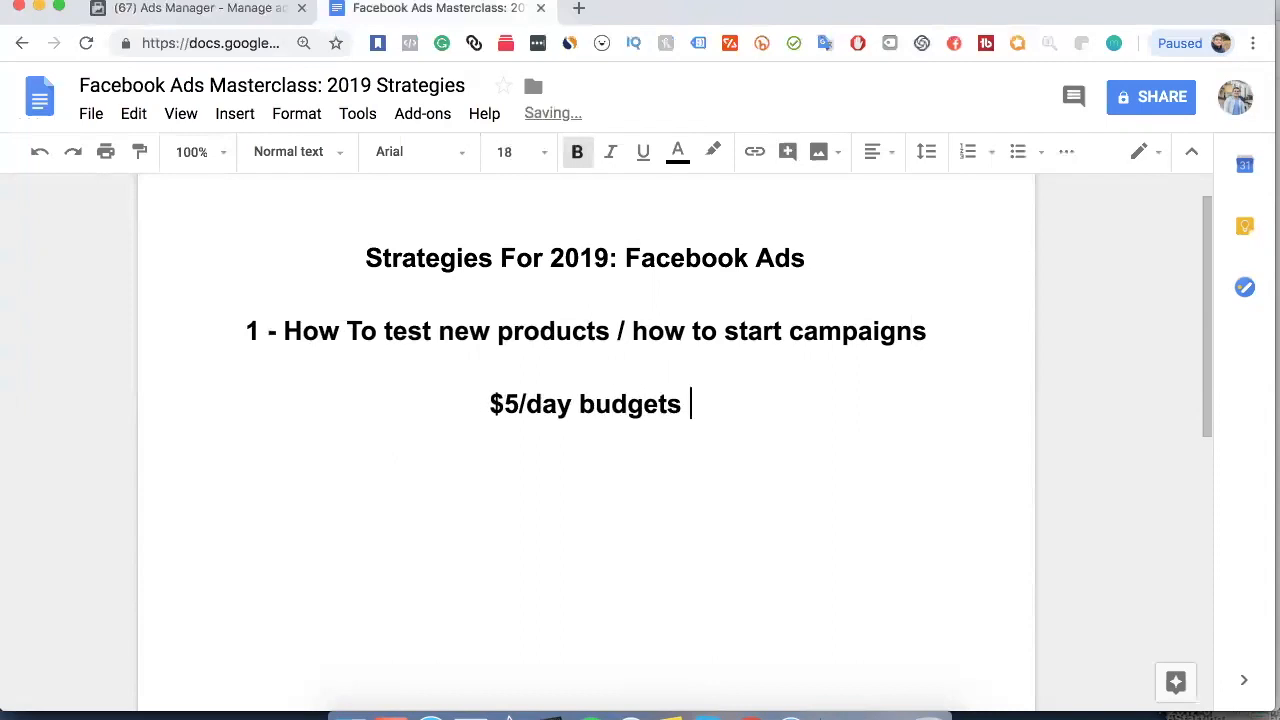
text(- 2 au)
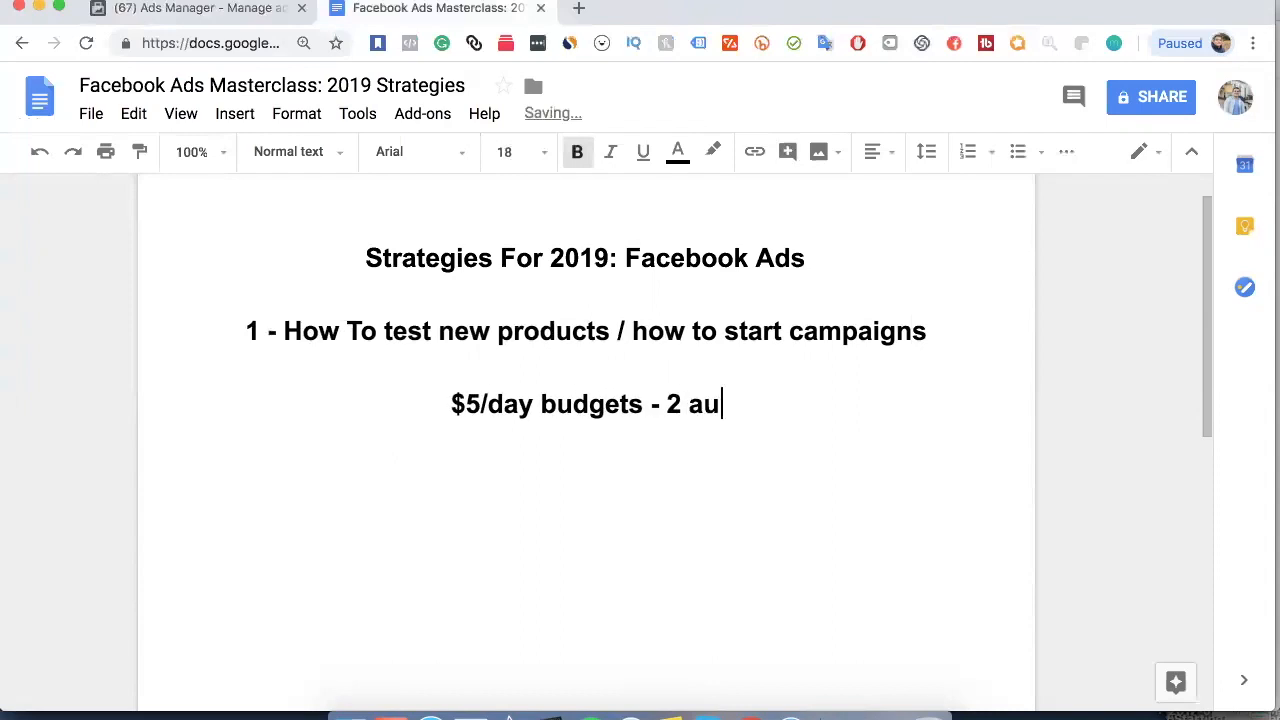
text(diences)
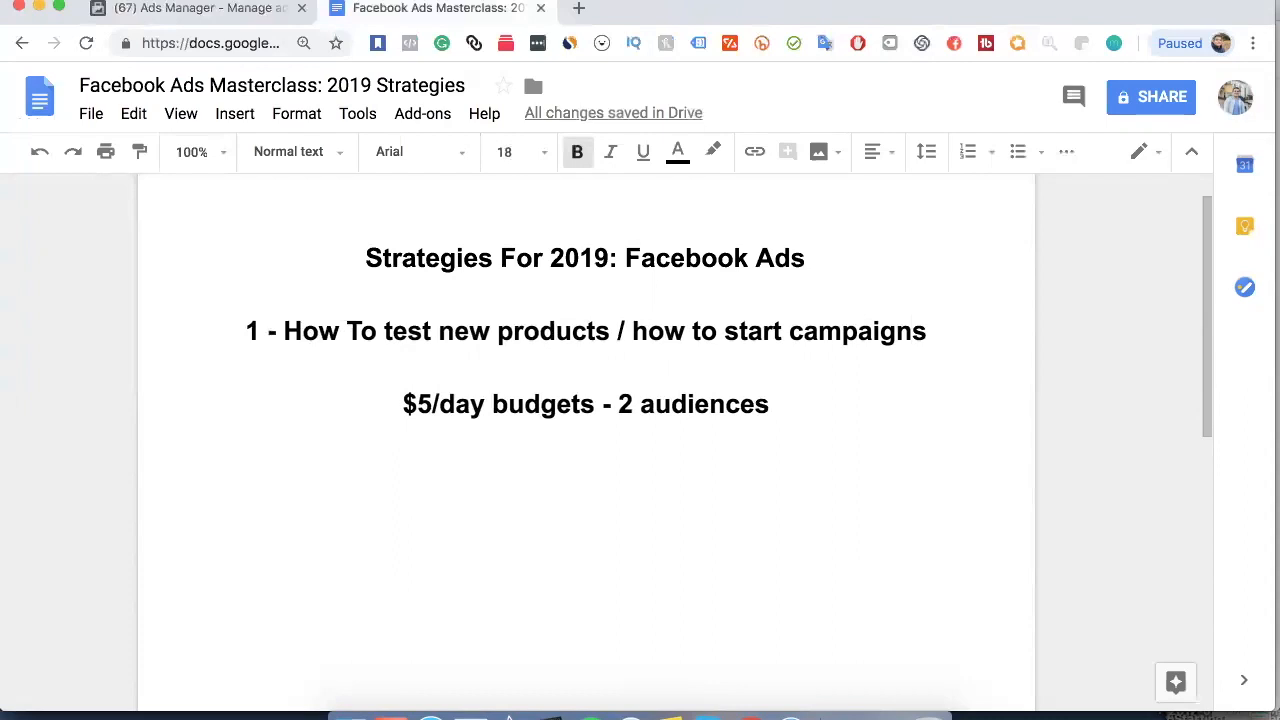
Step: Add 'Test a product with 1 broad audience (general non-targeted & a targeted audience)'
text(Test a)
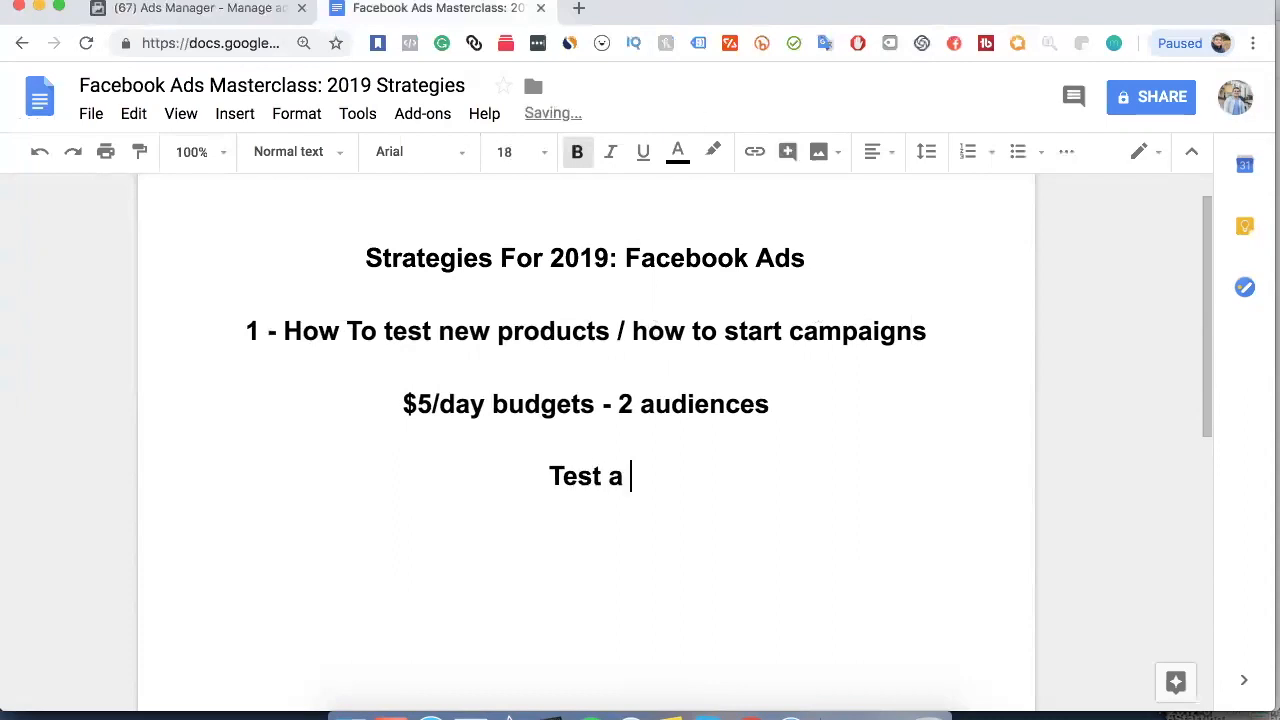
text(product with 1 broad audience)
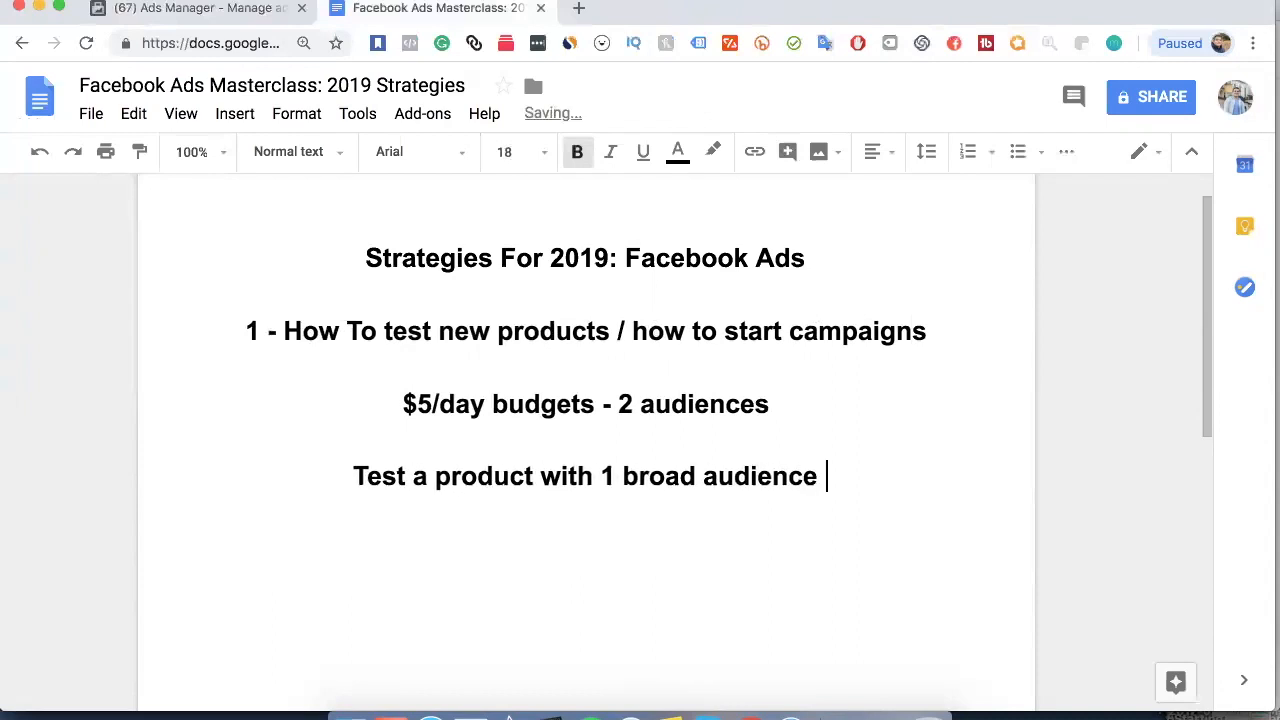
text((general no)
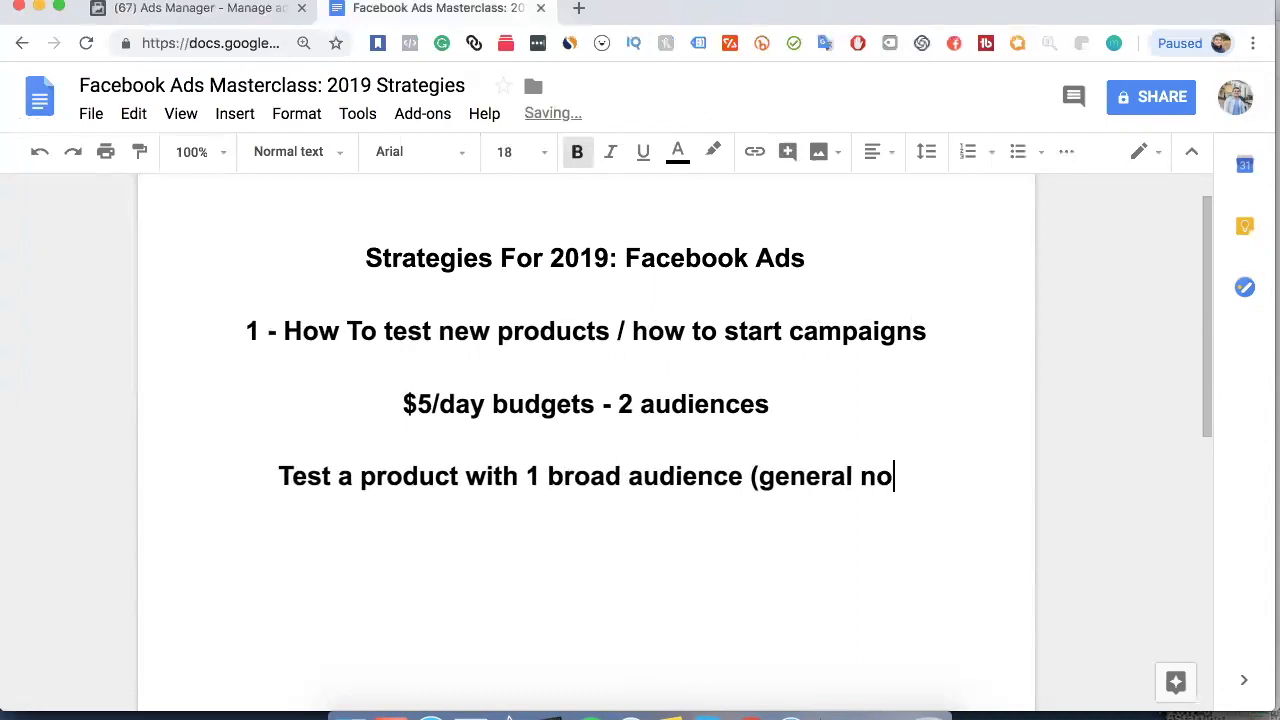
text(n-targetd)
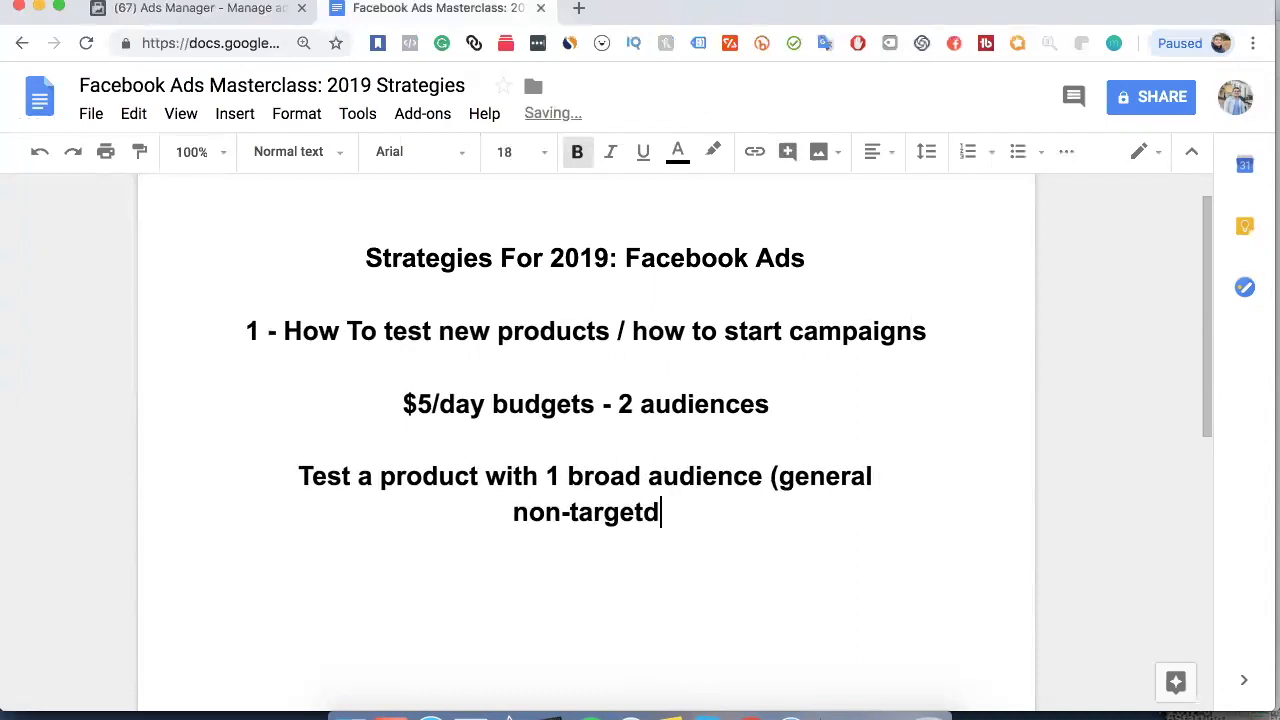
text(ed)
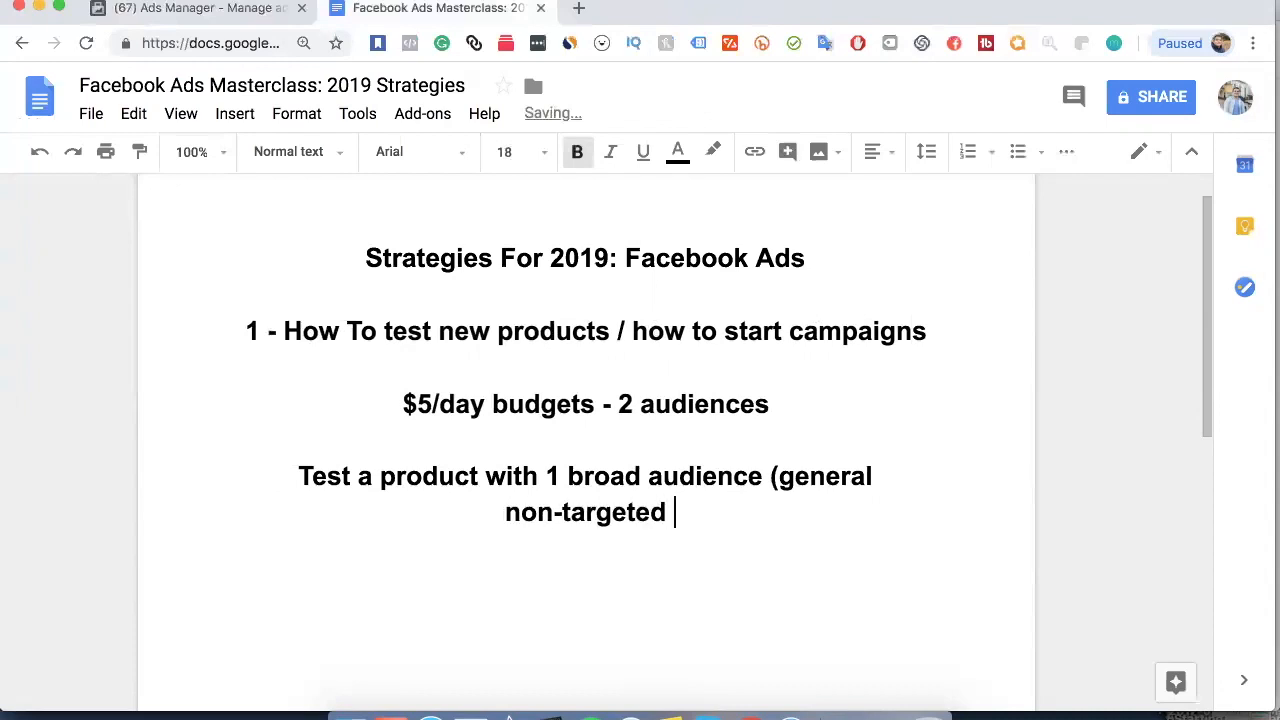
text(& a targeted)
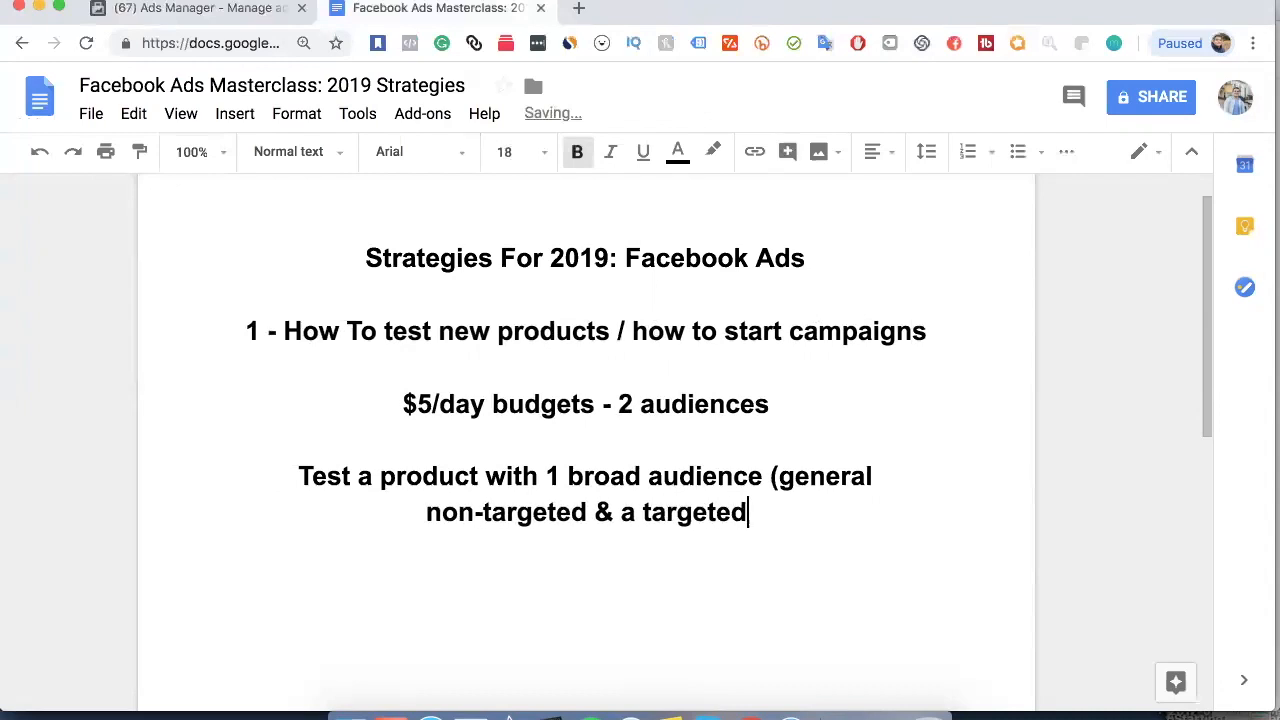
text(audience))
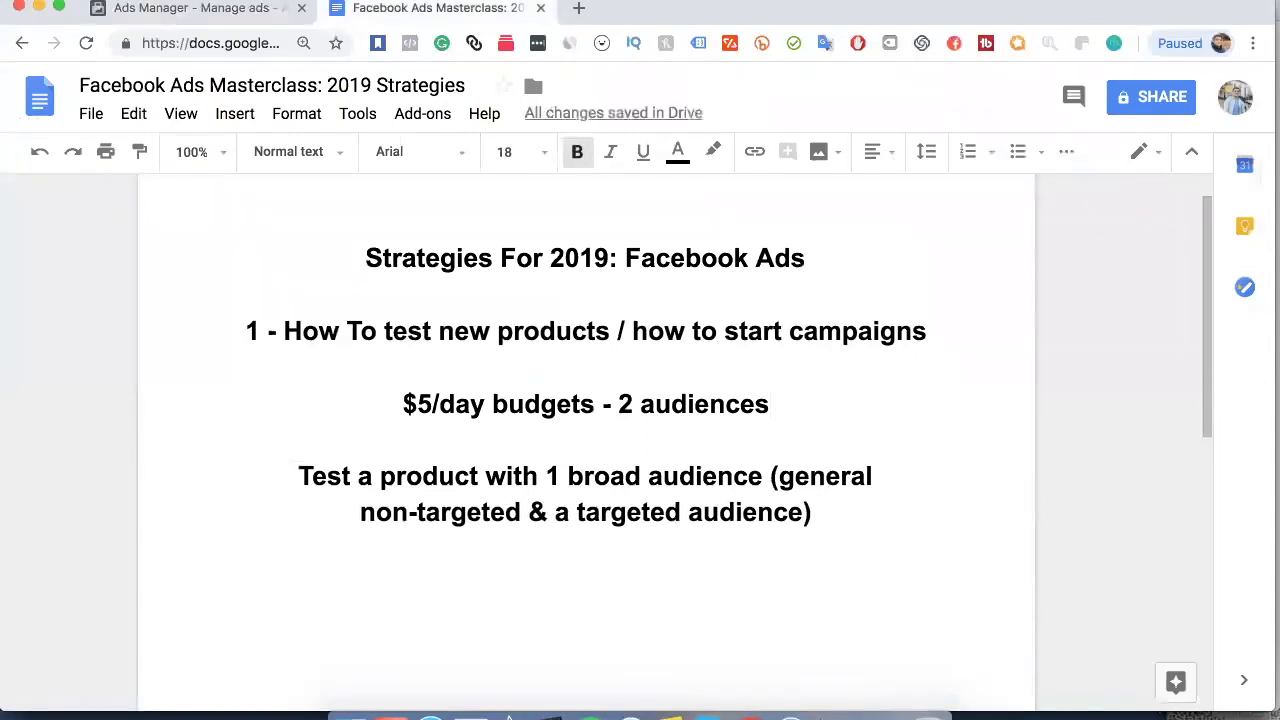
Step: Type the example line 'Winter boots for kids - Timberland Boots'
text(Boots th)
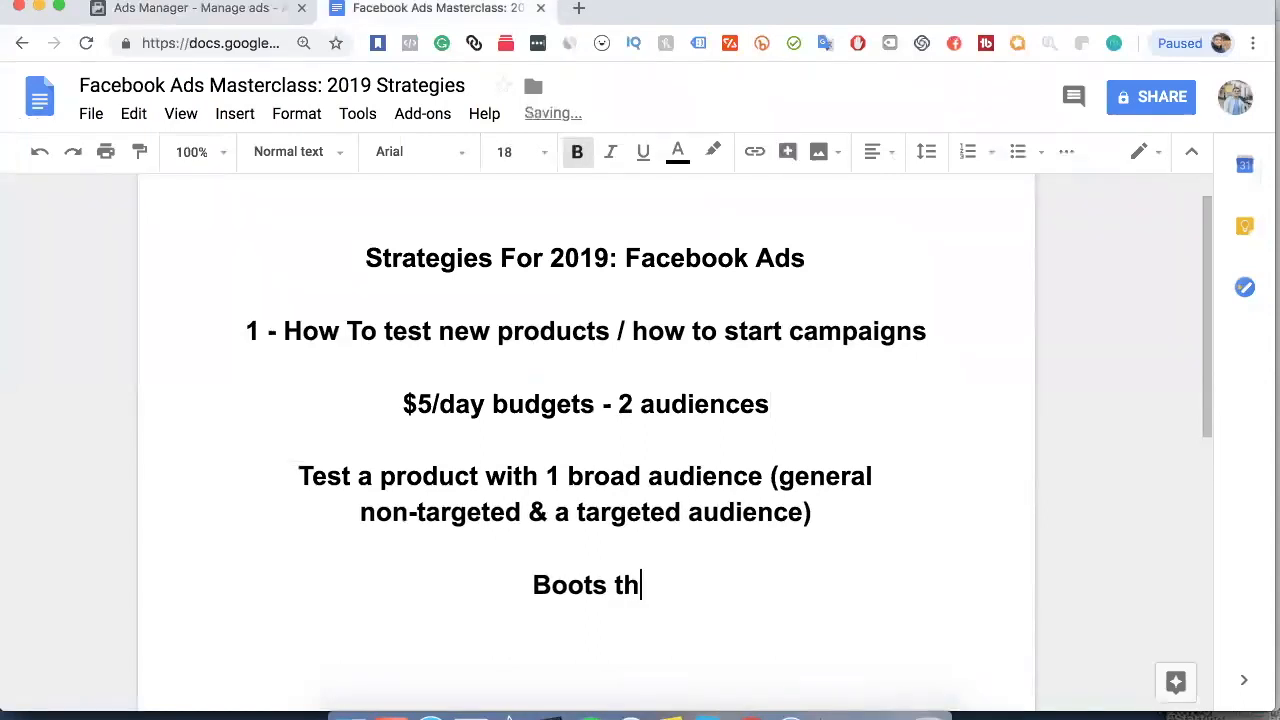
key(Backspace)
text(Win)
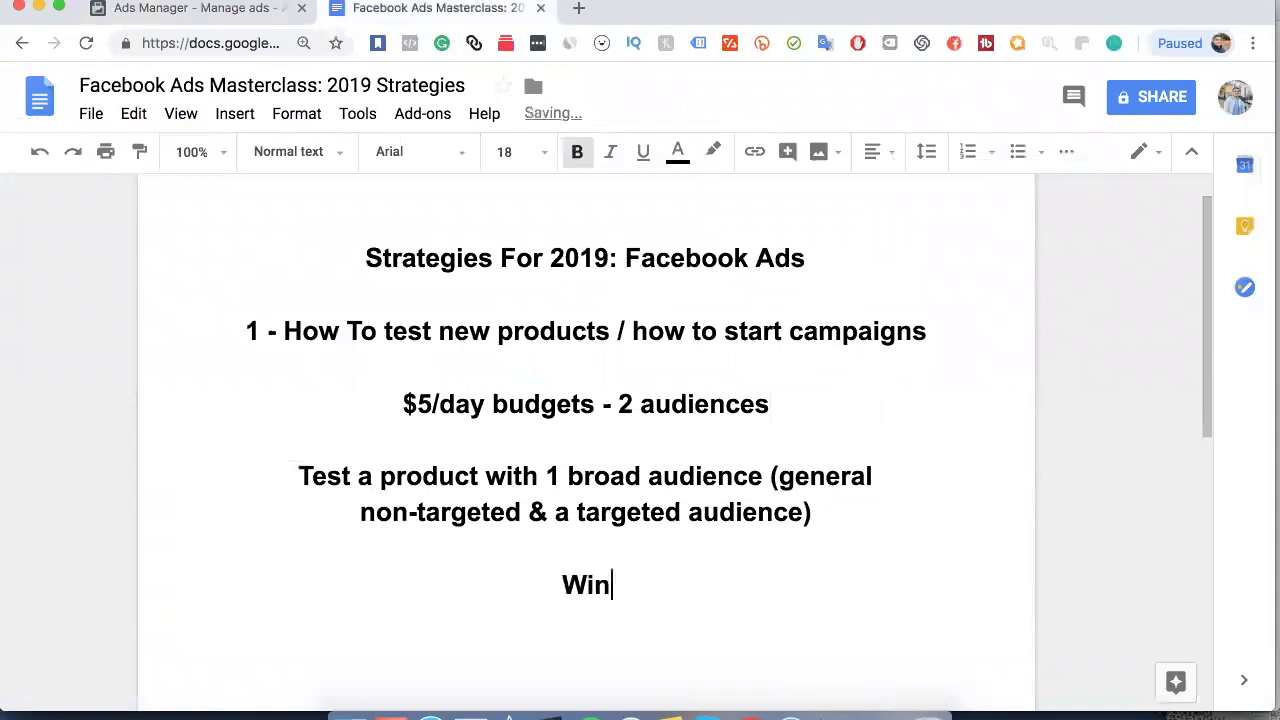
text(ter boots for kids - Timberland Boot)
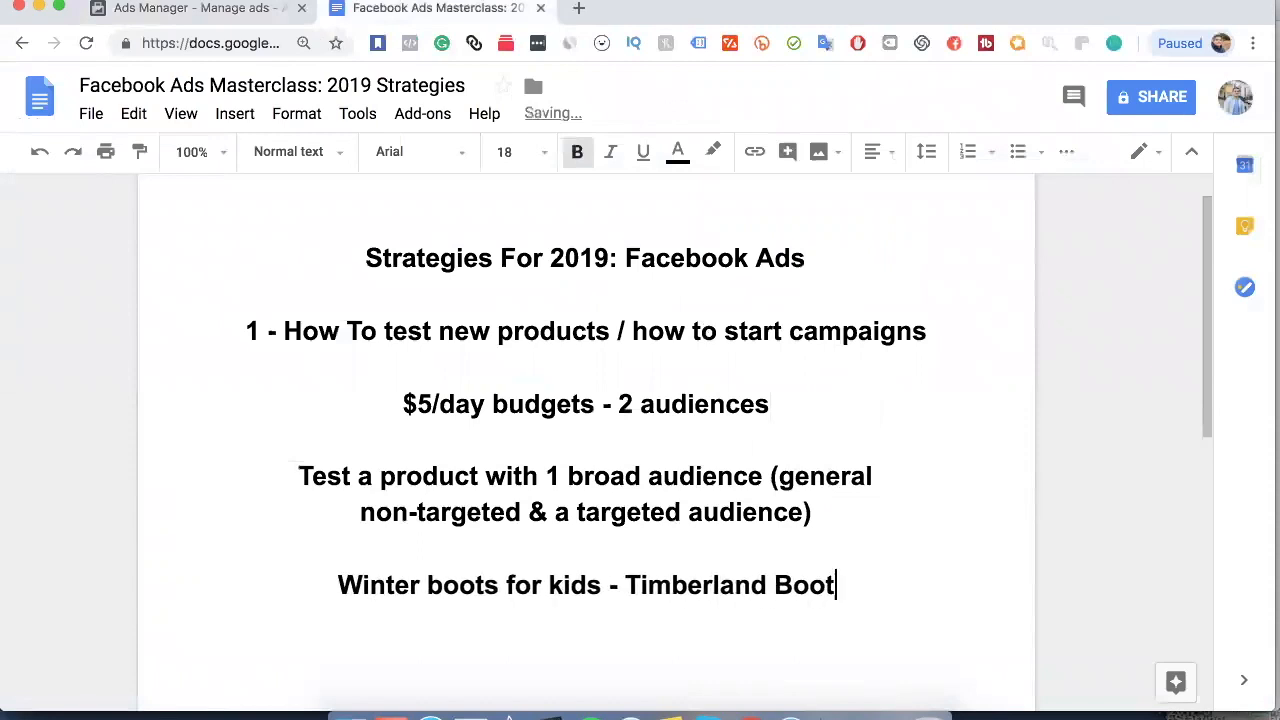
text(s)
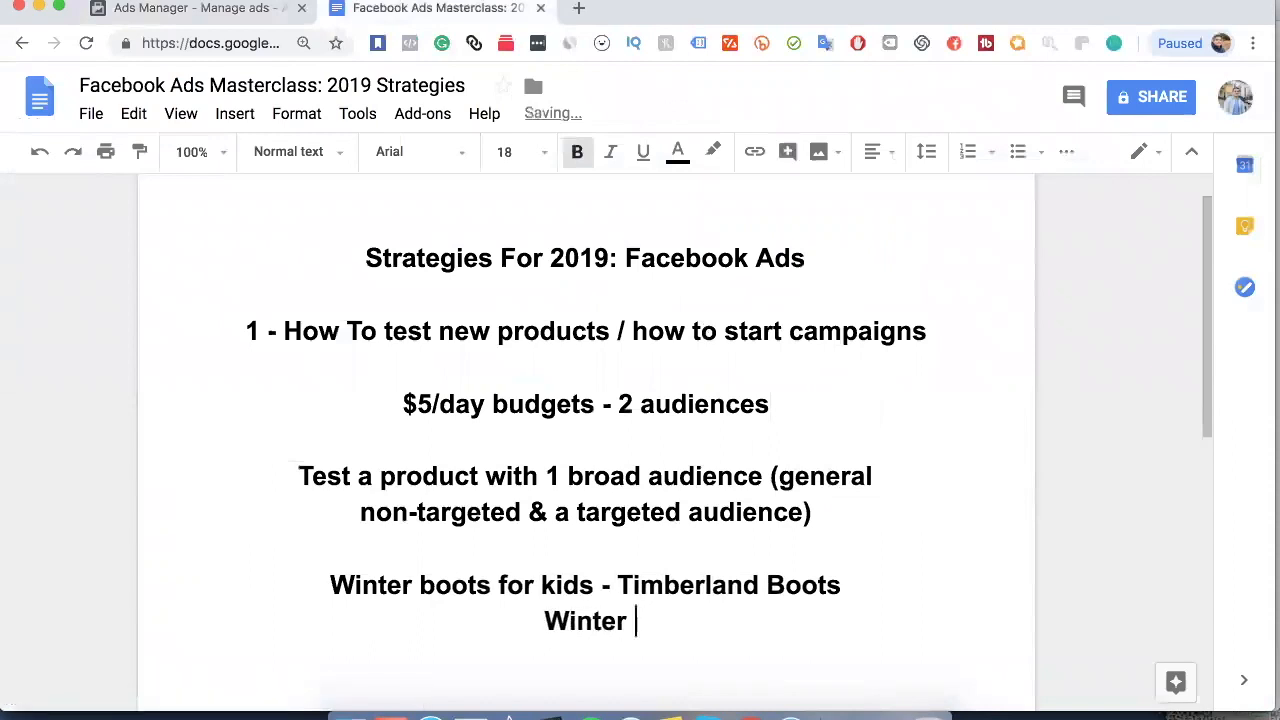
text(fo)
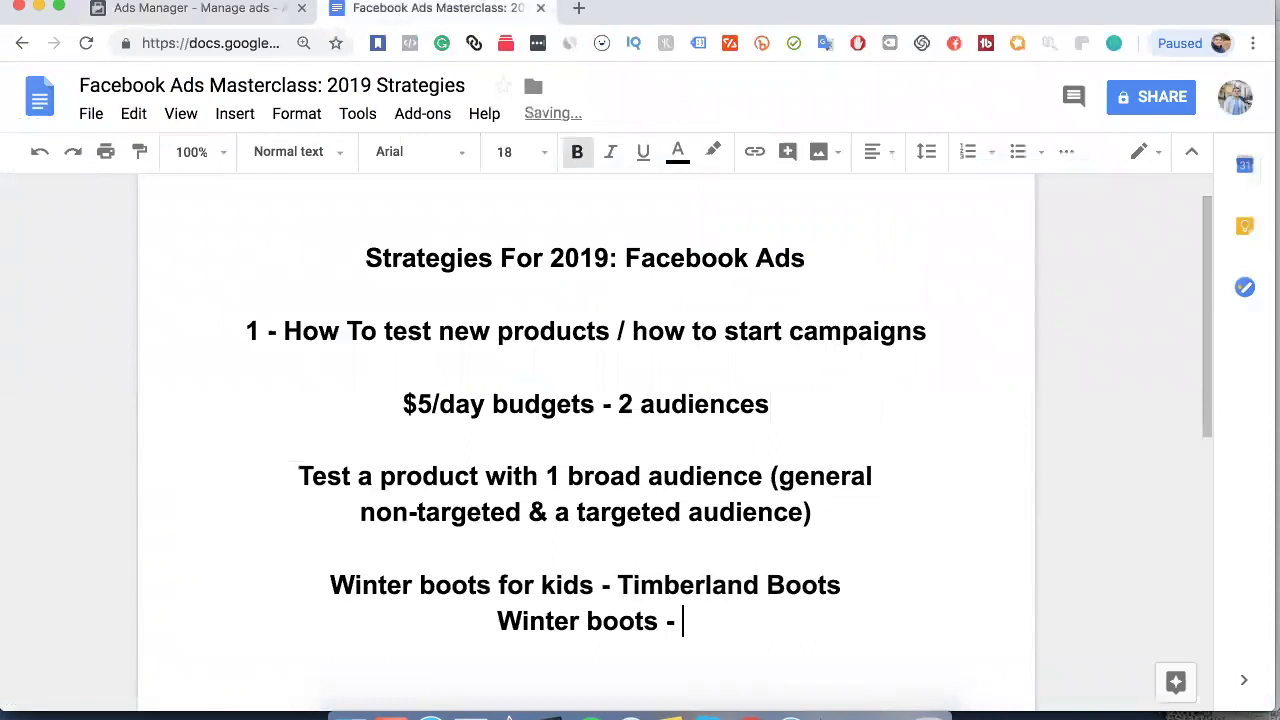
Step: Add 'Winter boots - General Women 25-45 Audience' and highlight 'Timberland Boots'
text(General WOmen 30)
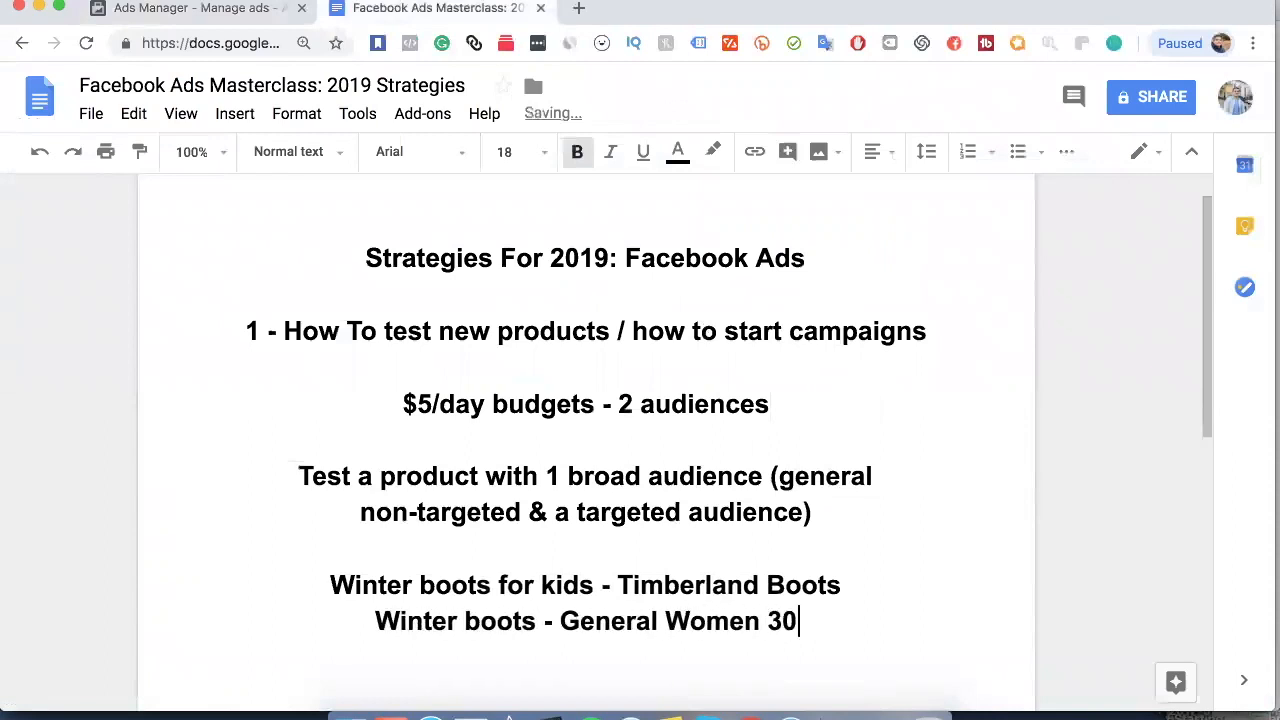
text(25-)
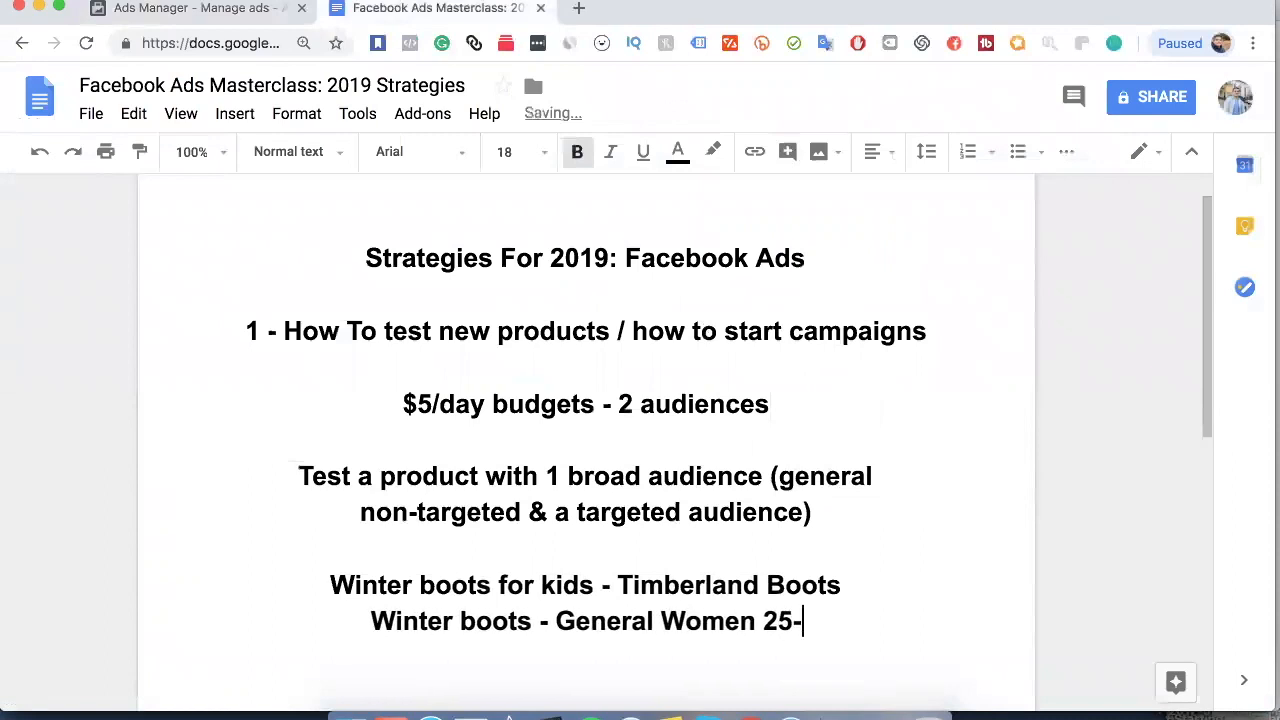
text(45 Aud)
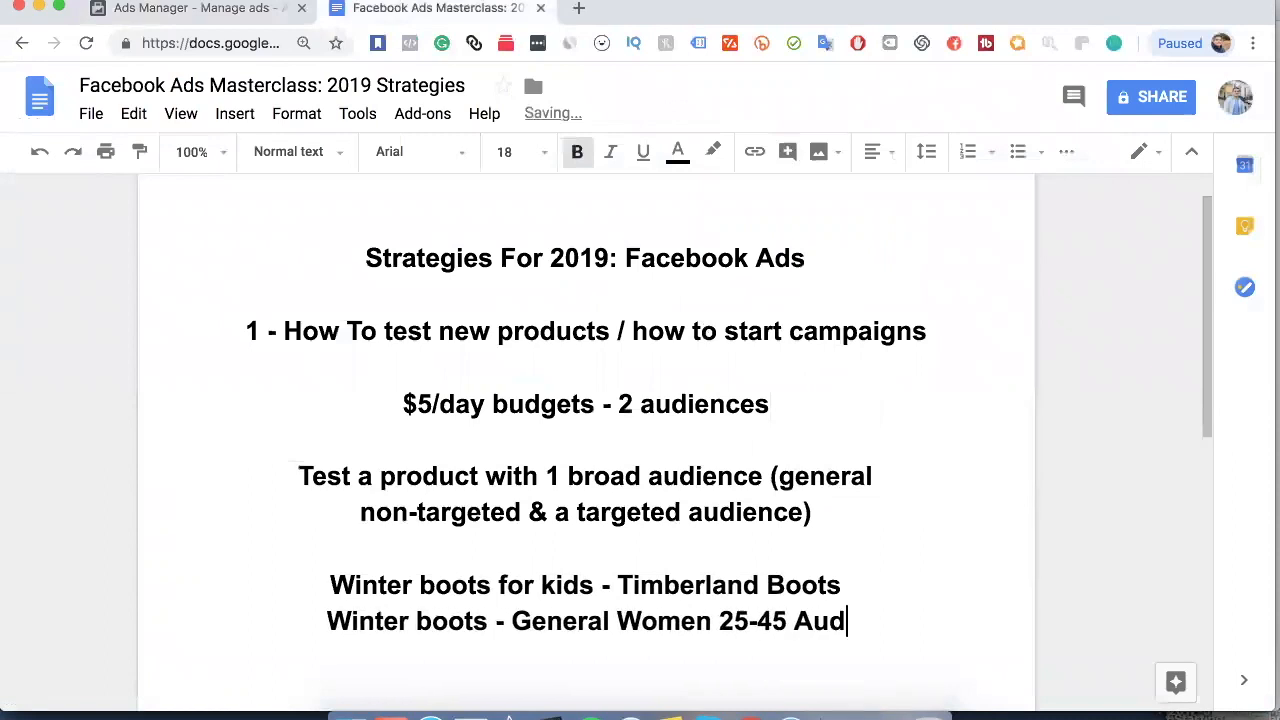
text(ience)
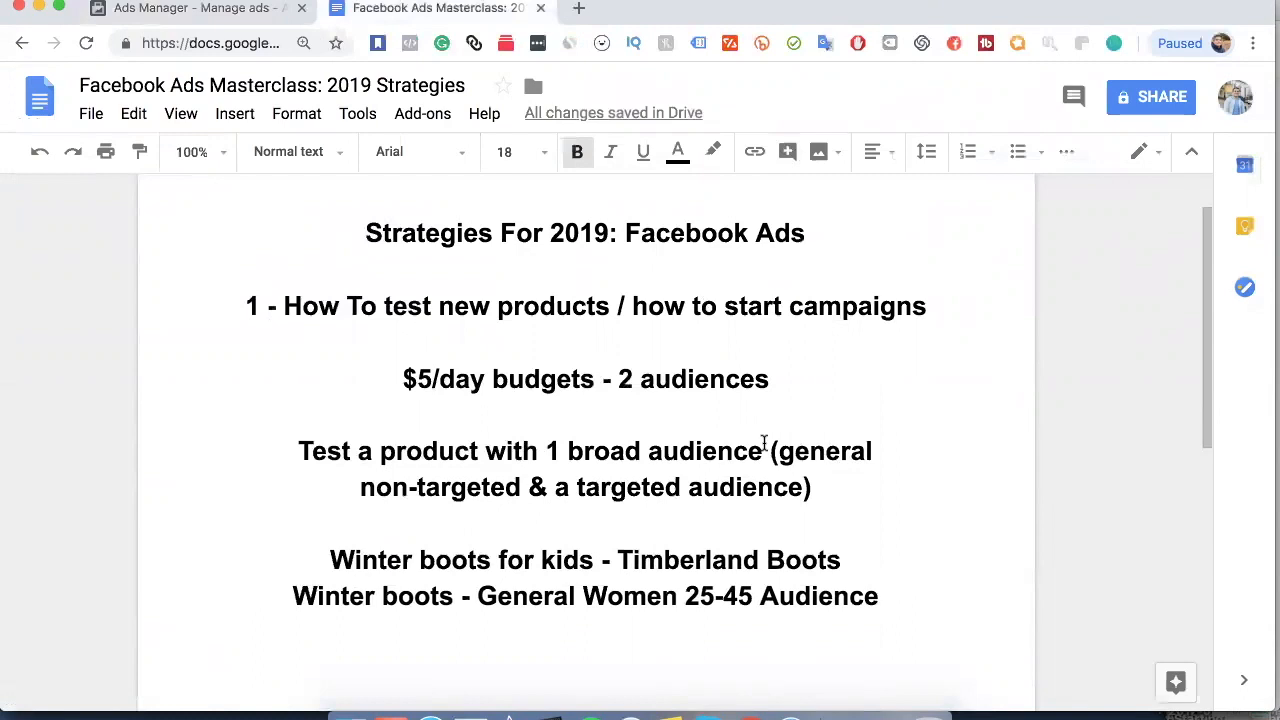
drag(621, 560, 842, 560)
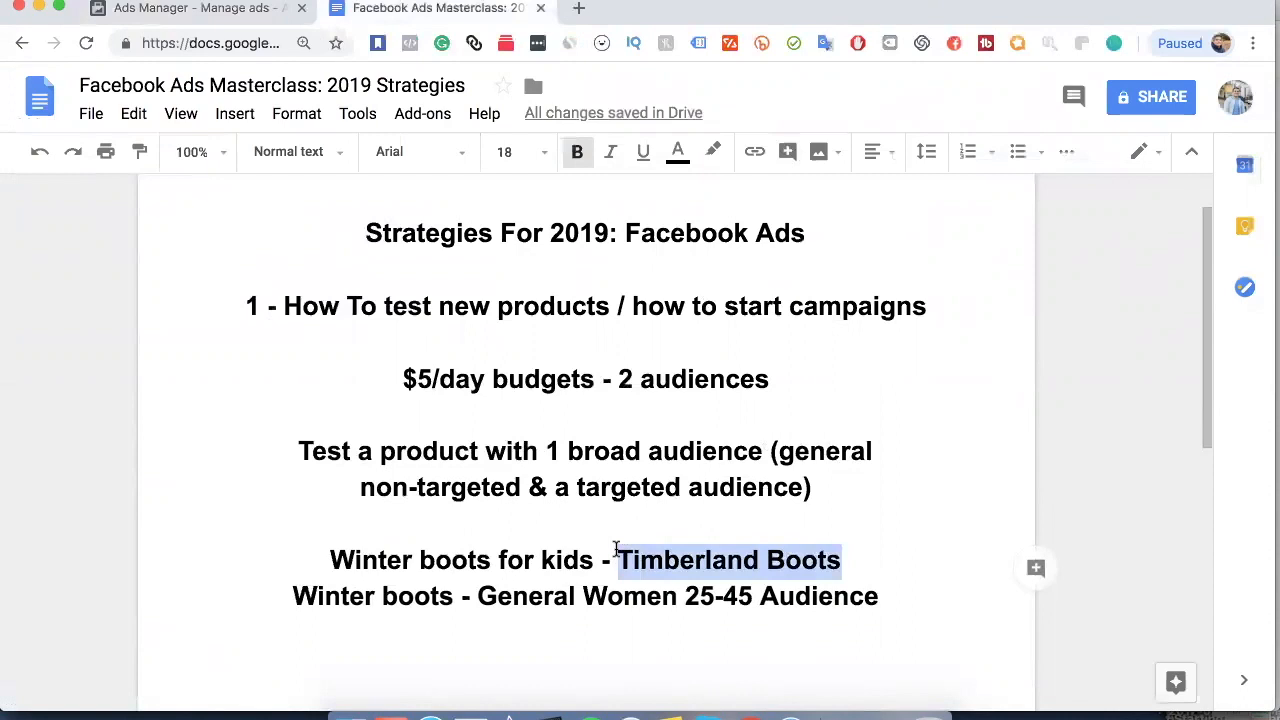
scroll(down, 3)
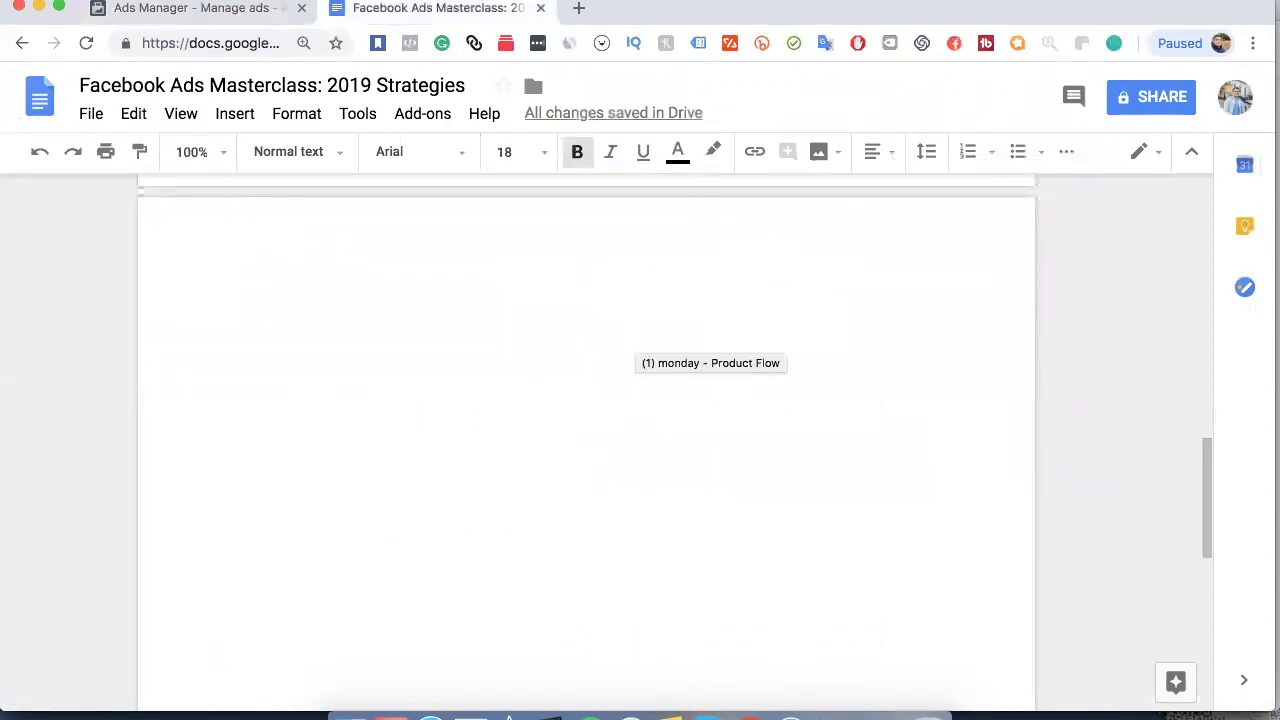
Step: Extend the budget progression '$5 -> $7 -> $15 -> $20 -> $30 -> $50 -> $100'
text($5 -)
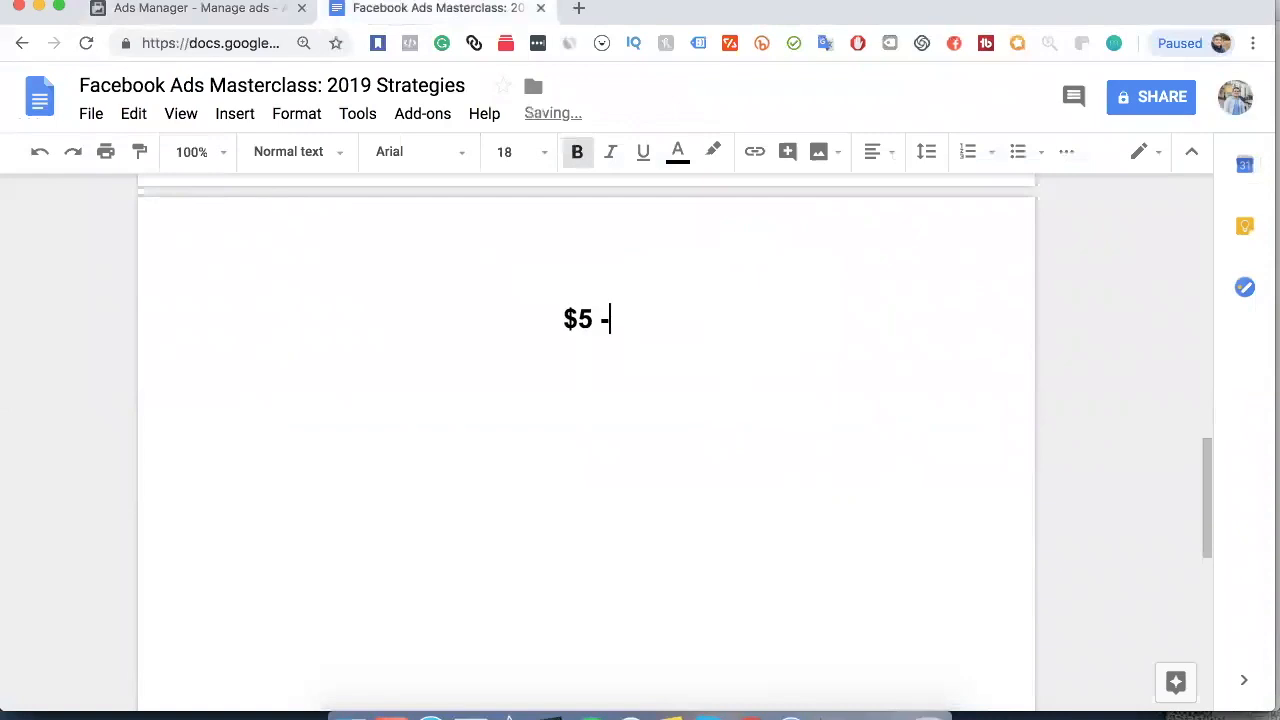
text(> $7 -> $10 ->)
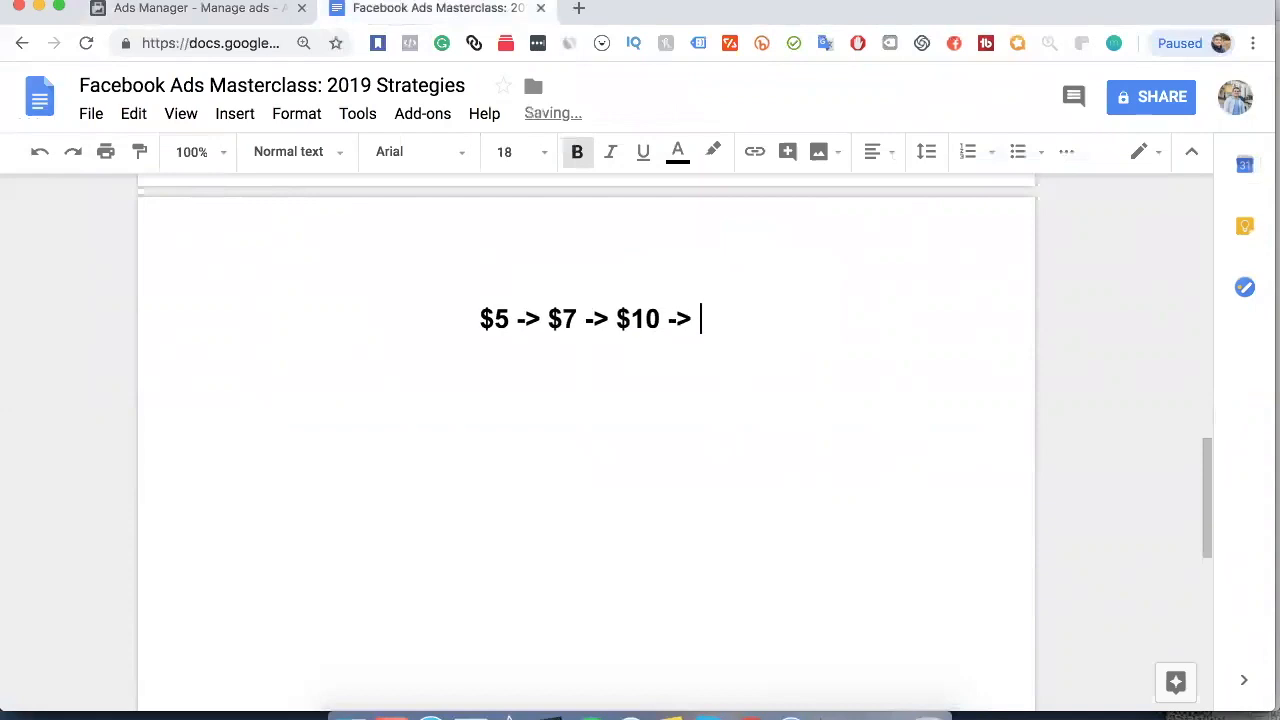
text($15 ->)
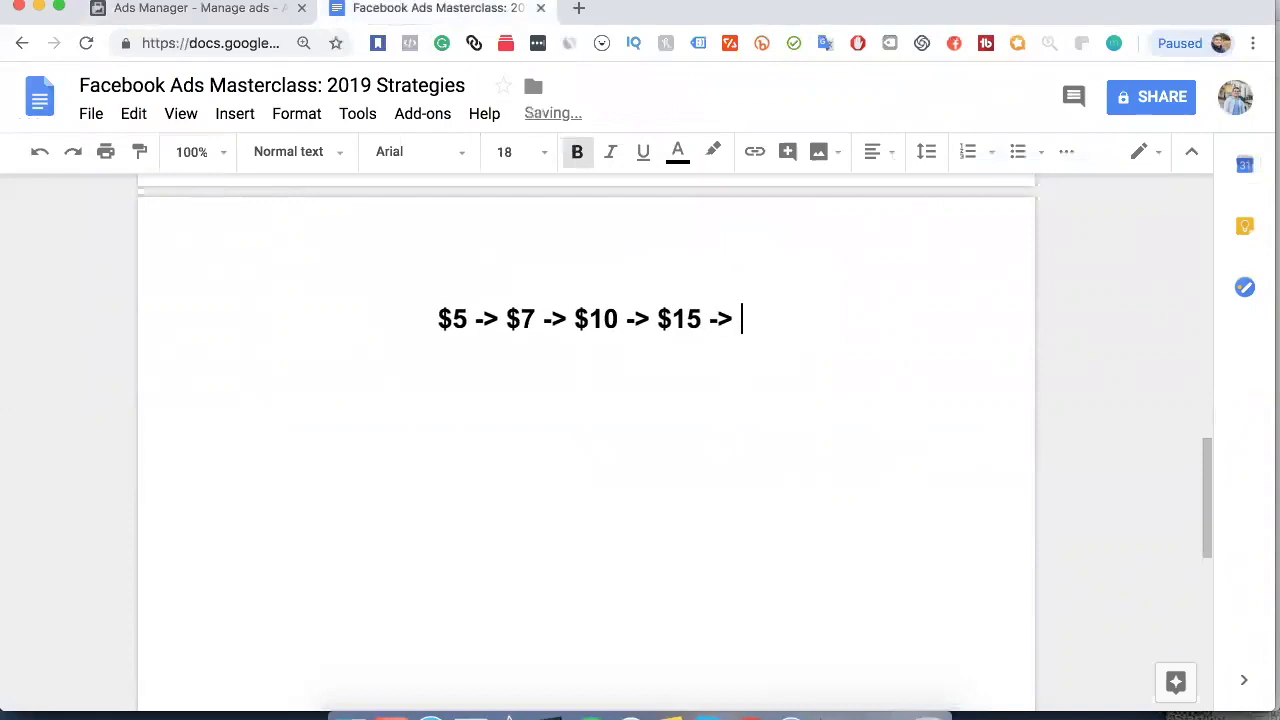
text($20 -> $30)
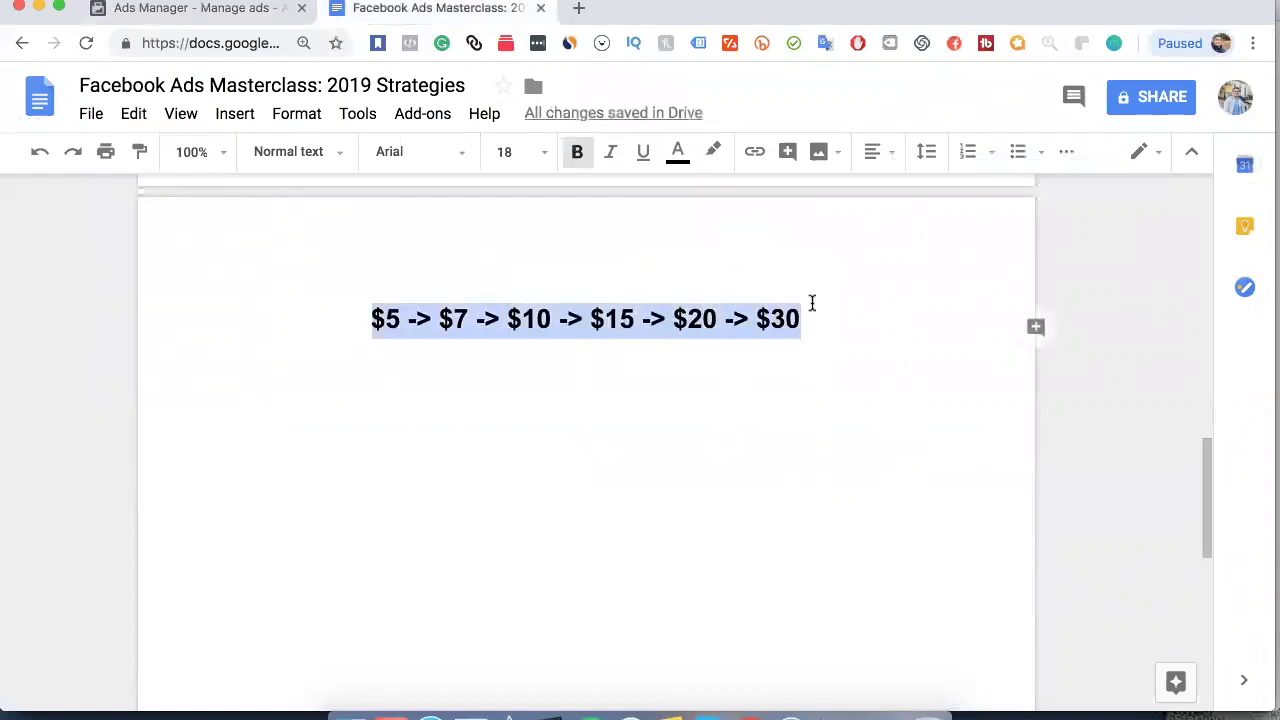
click(810, 318)
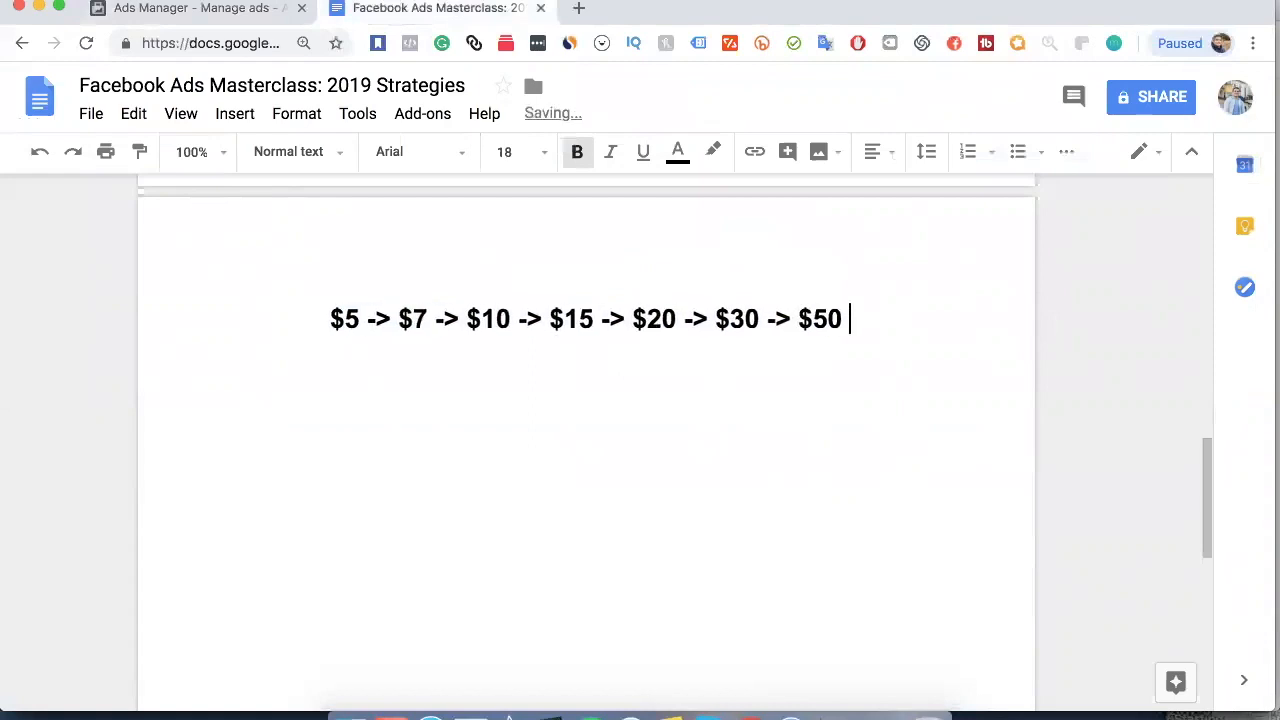
text(-> $100)
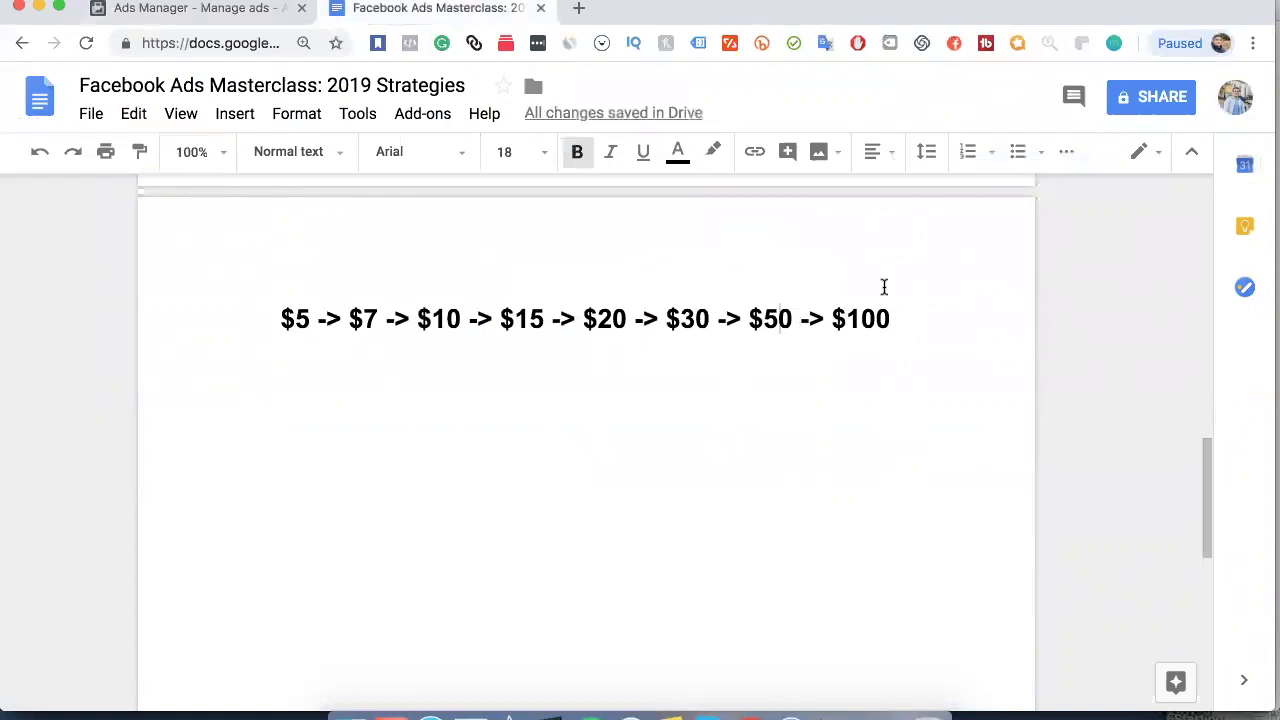
Step: Add a second budget line '$50 -> $500'
text($50)
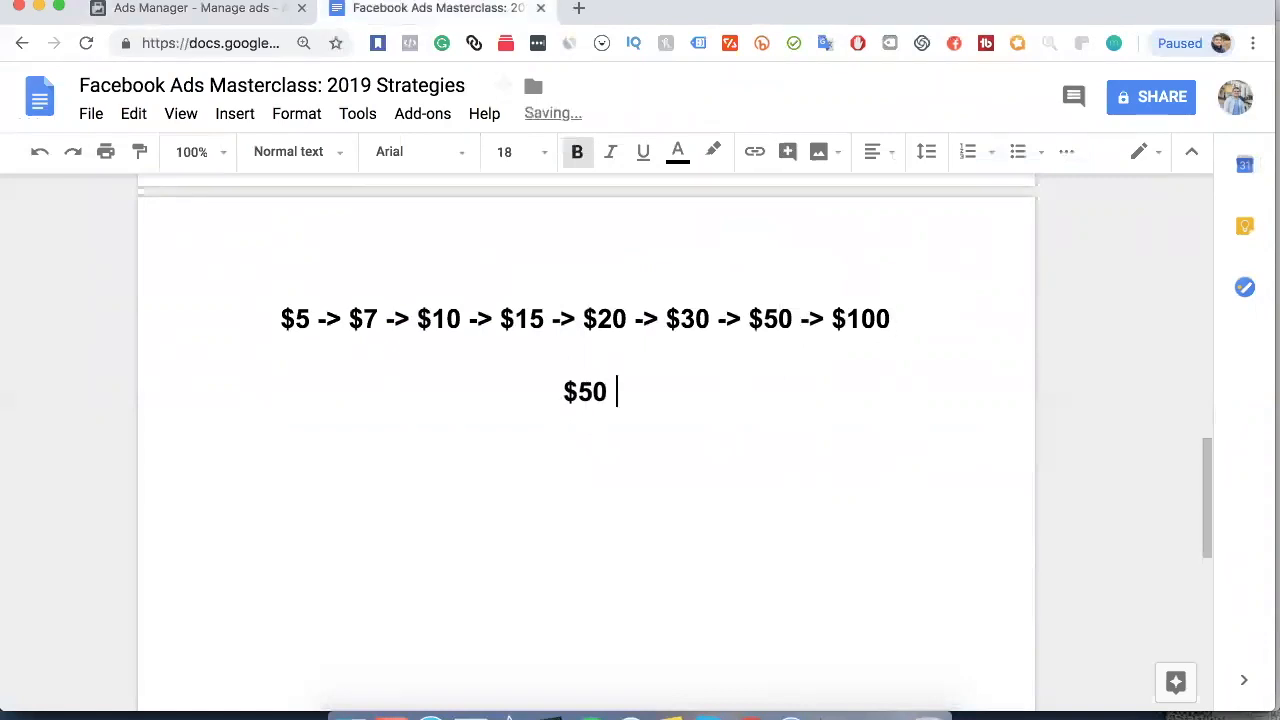
text(-> $500)
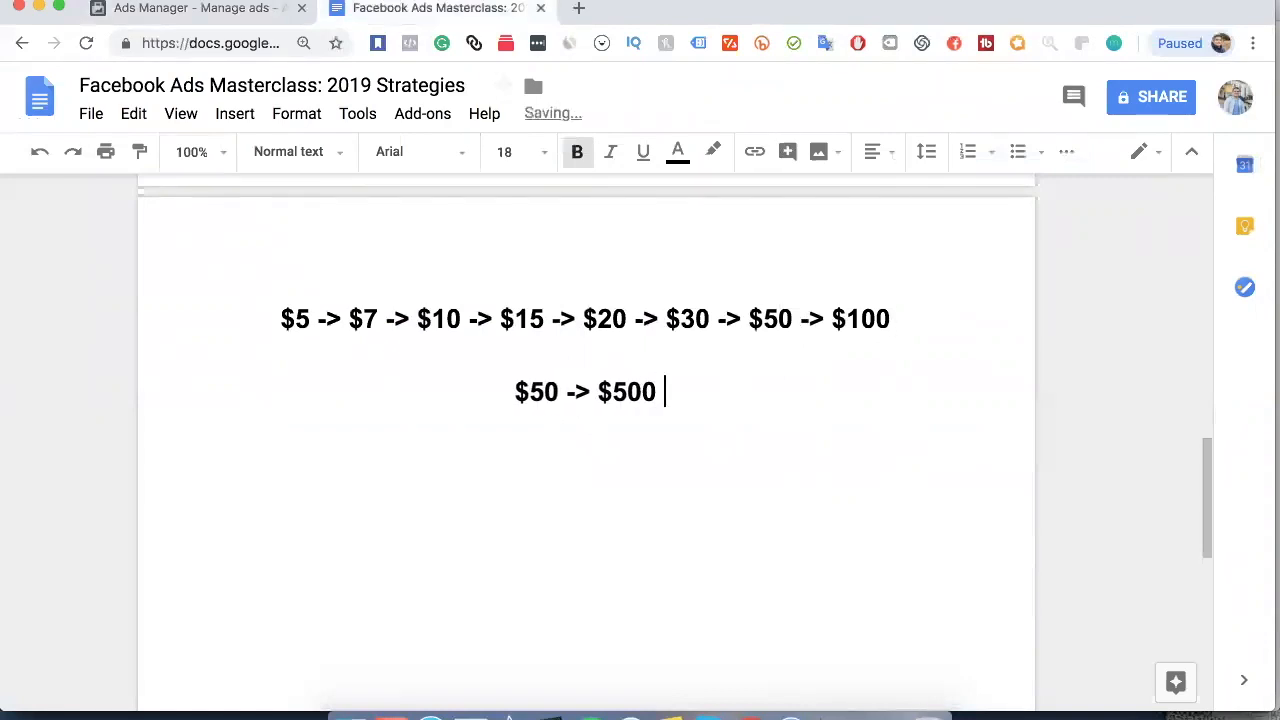
scroll(down, 3)
text(Dynamic Retargeting:)
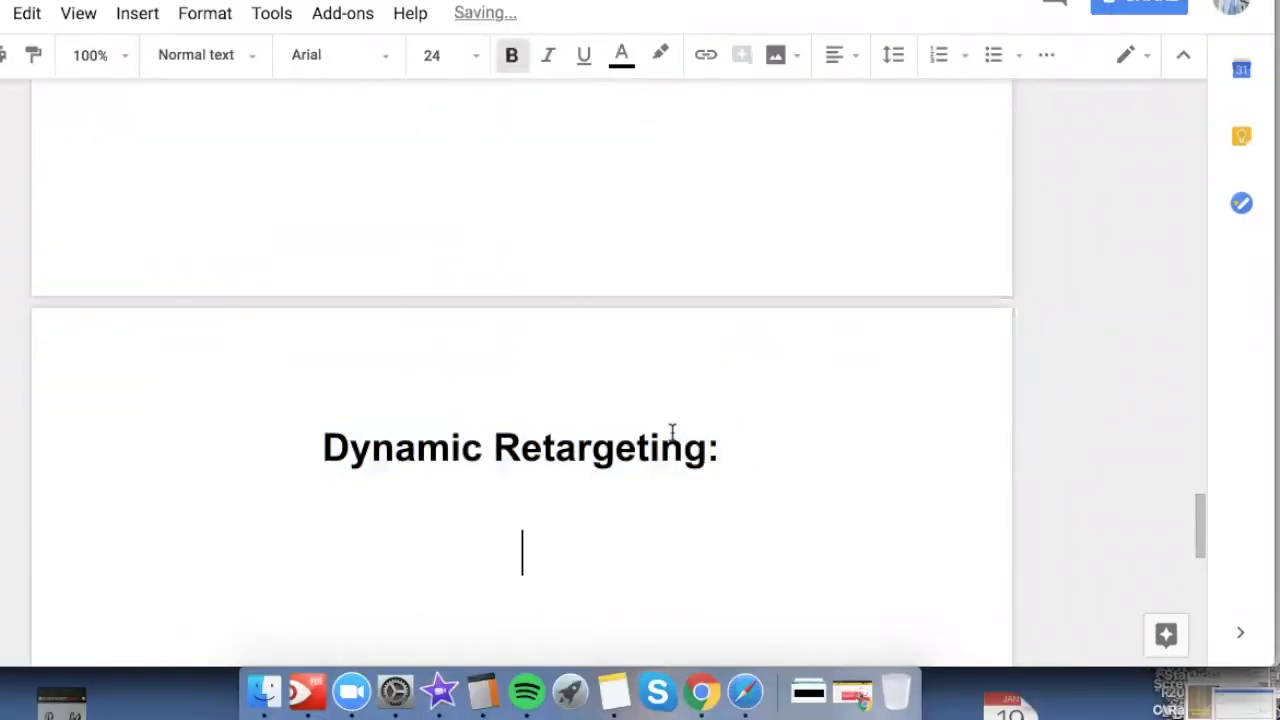
Step: Set the font size to 14 and turn bold off for the notes
click(432, 55)
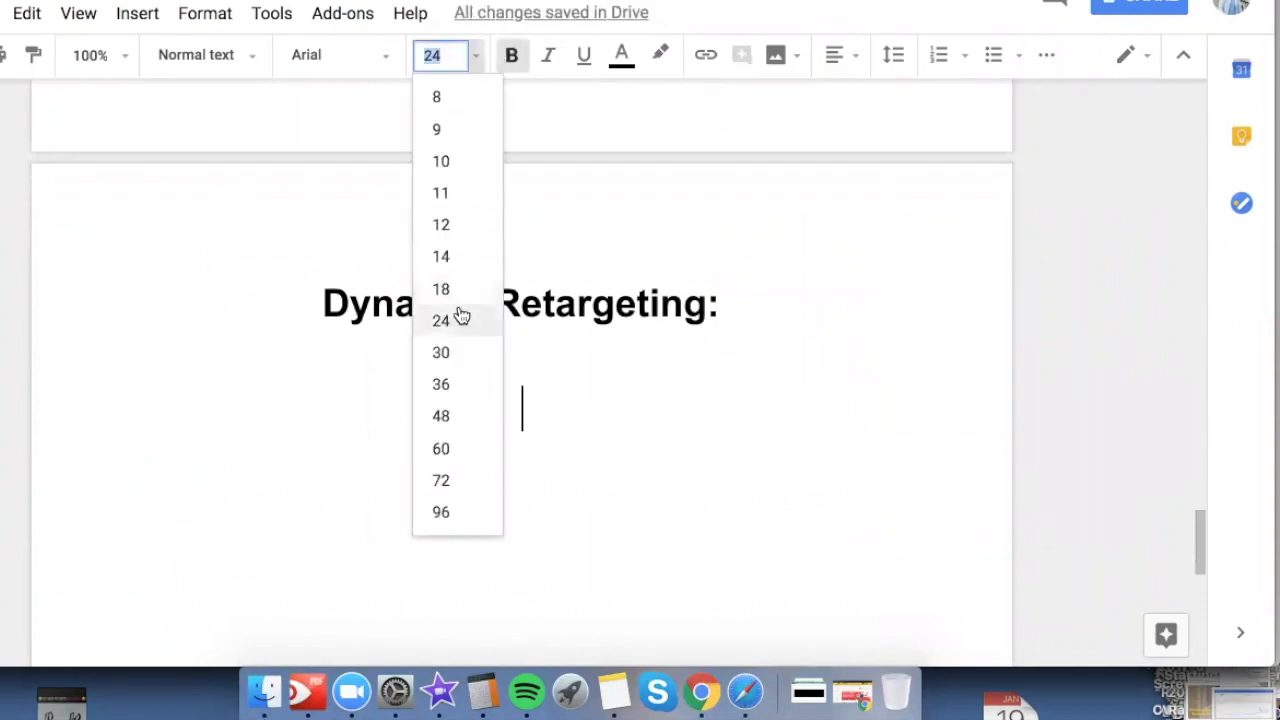
click(441, 256)
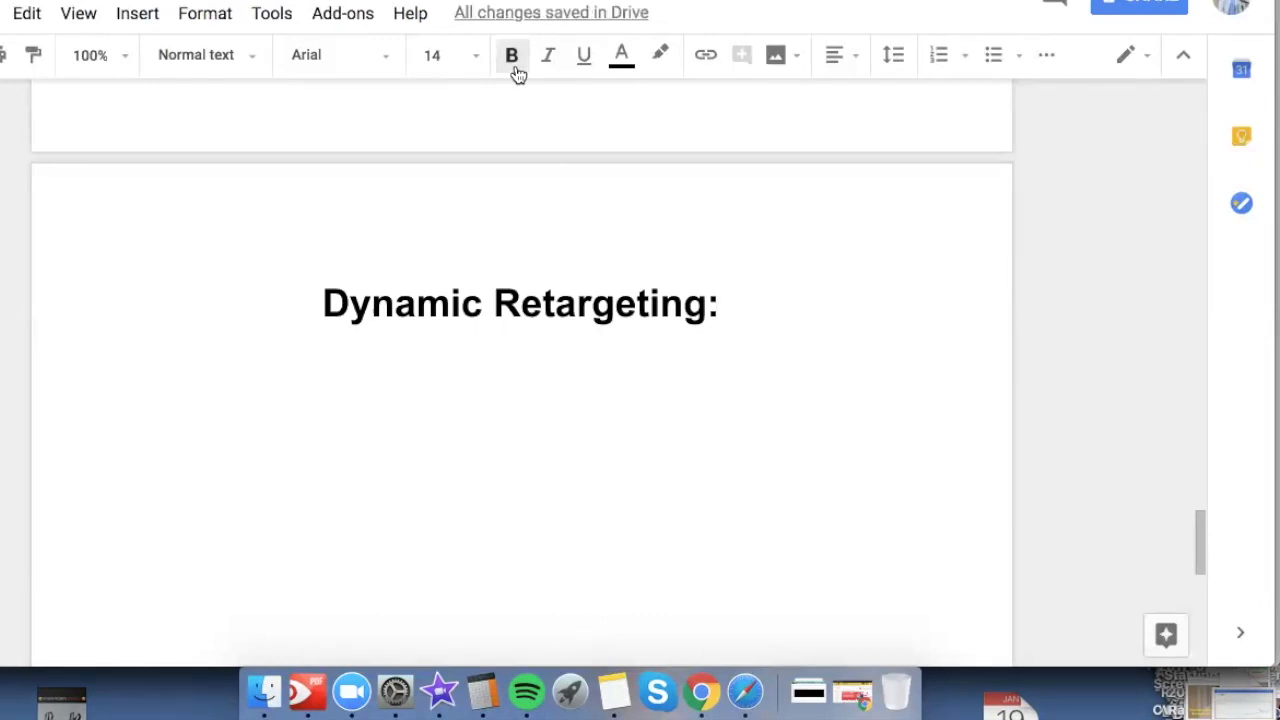
click(521, 398)
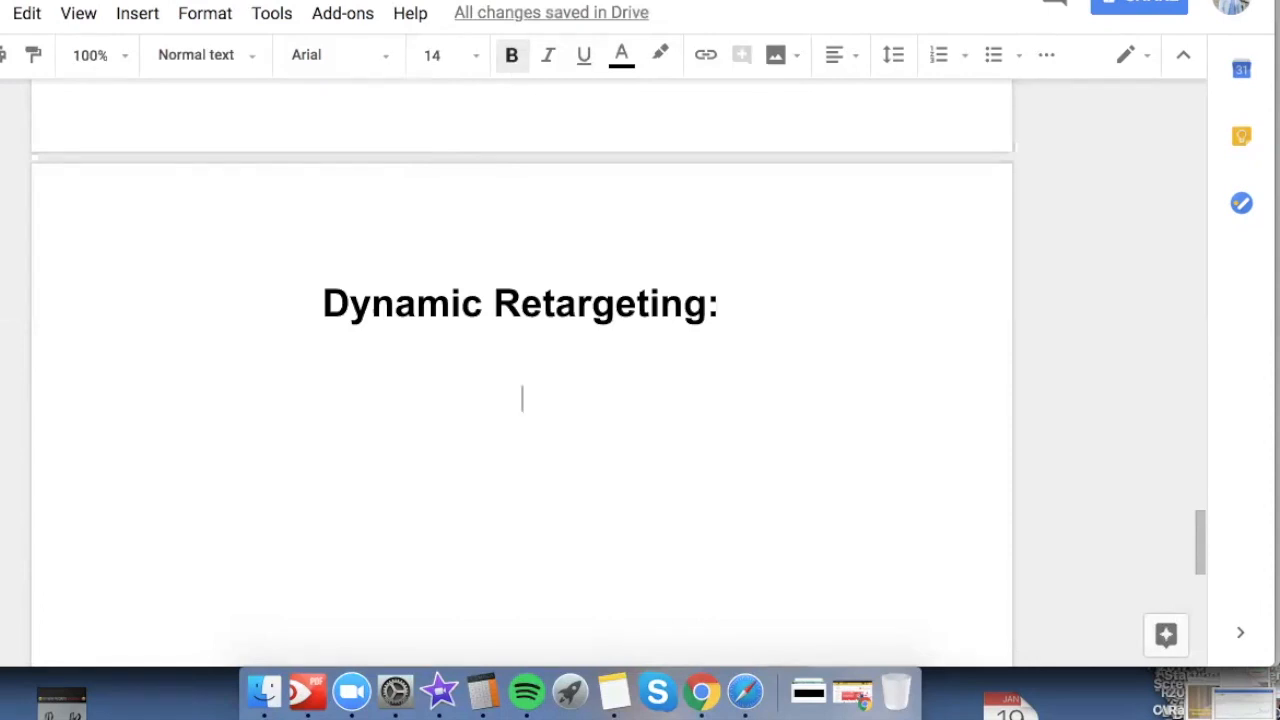
Step: List 'Facebook suggested audiences', '14 Days VC+ATC', '30 Days VC+ATC' and '90 Days ...'
text(Facebook sugge)
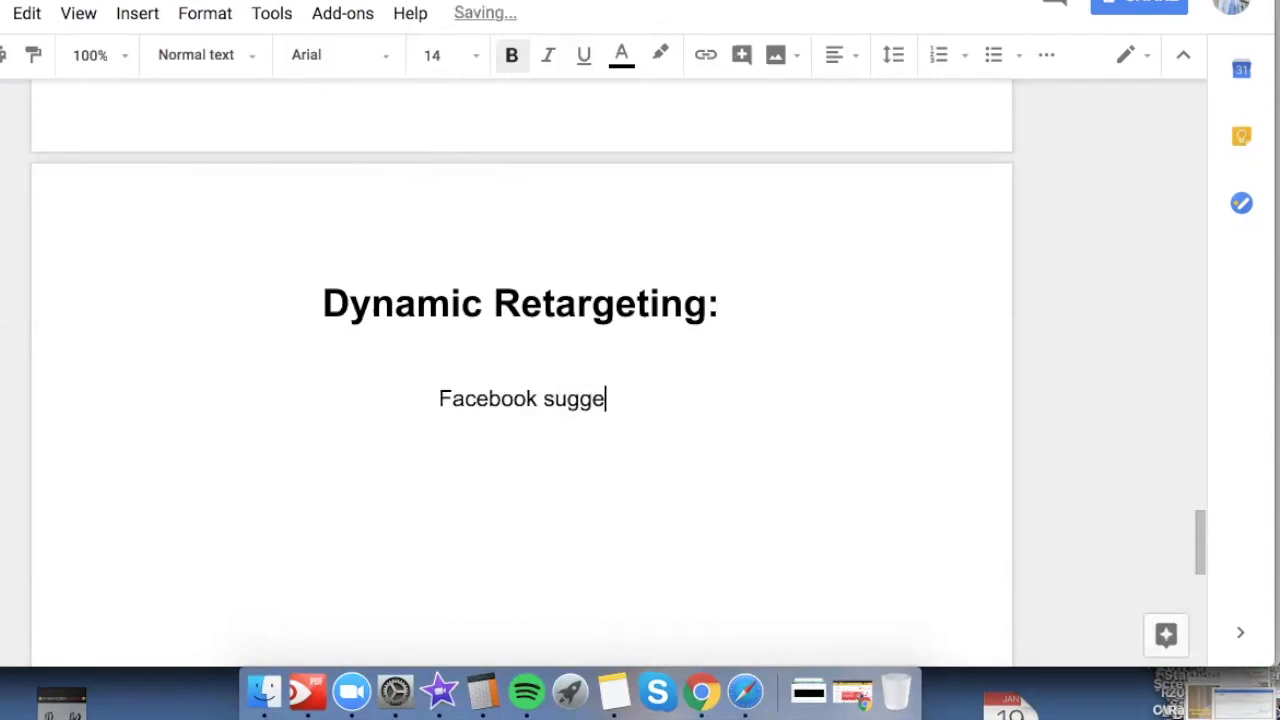
text(sted audiences)
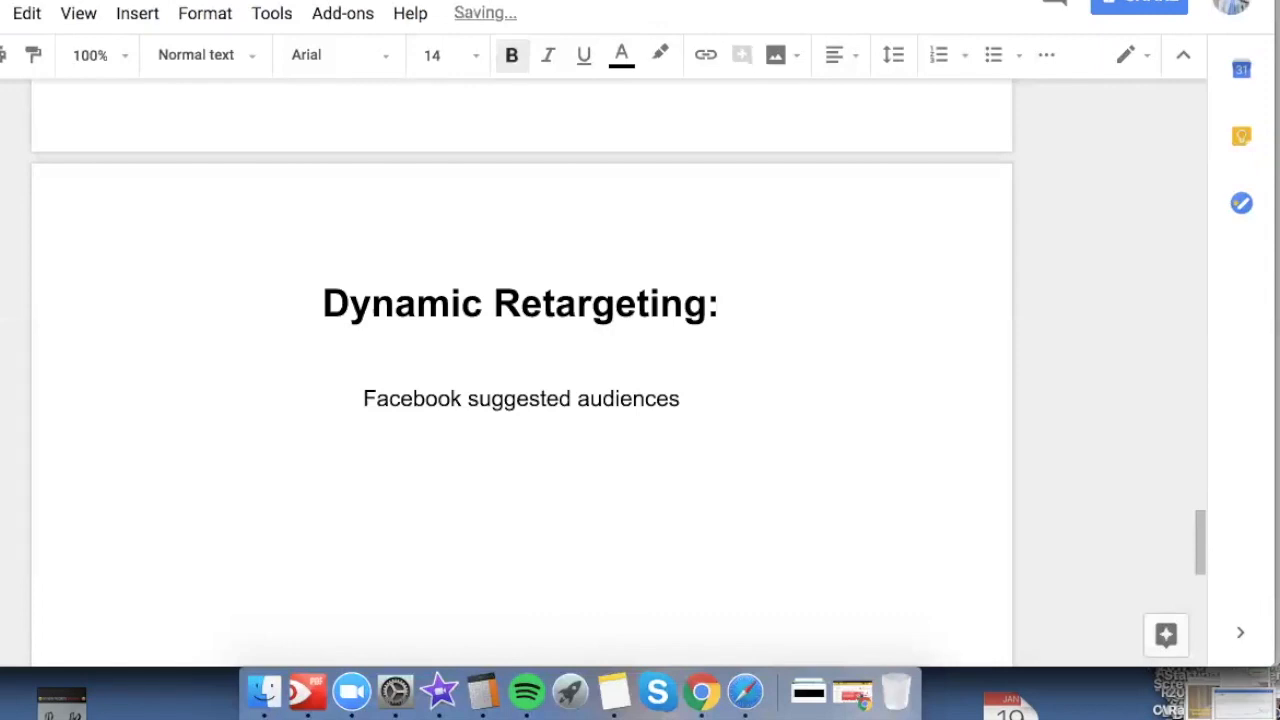
text(14 Days VC)
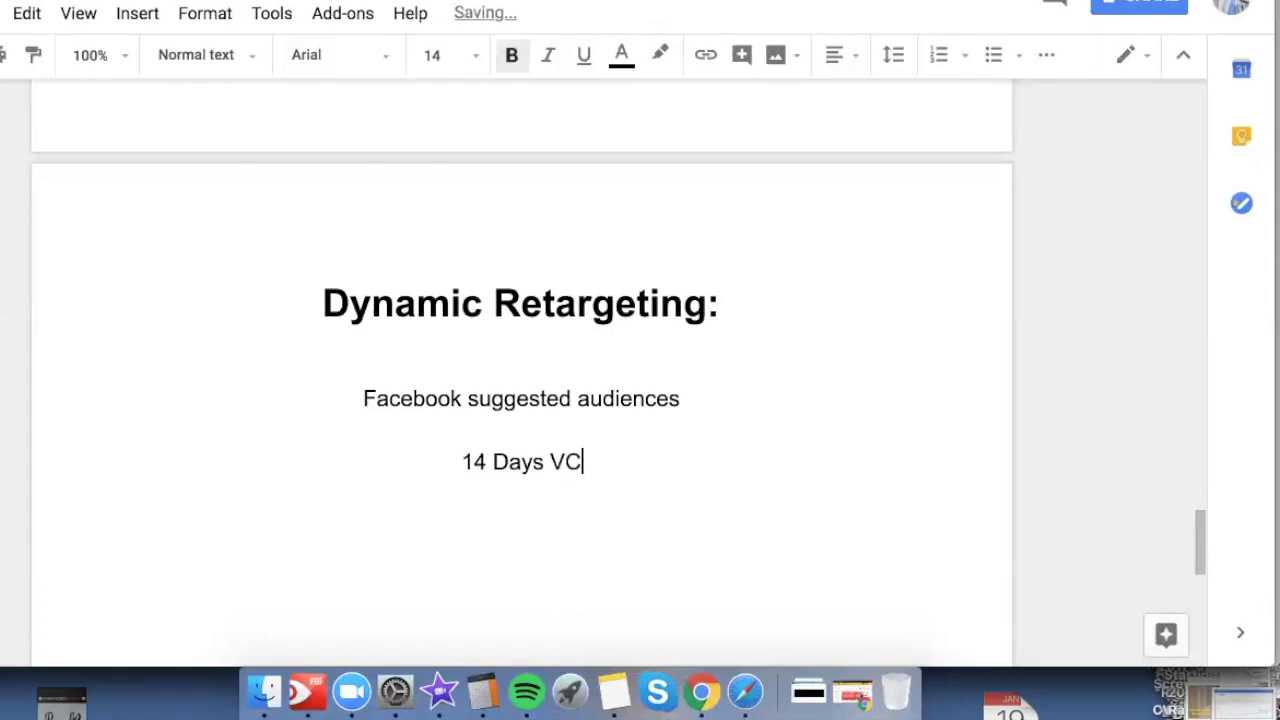
text(+ATC)
text(30 Days)
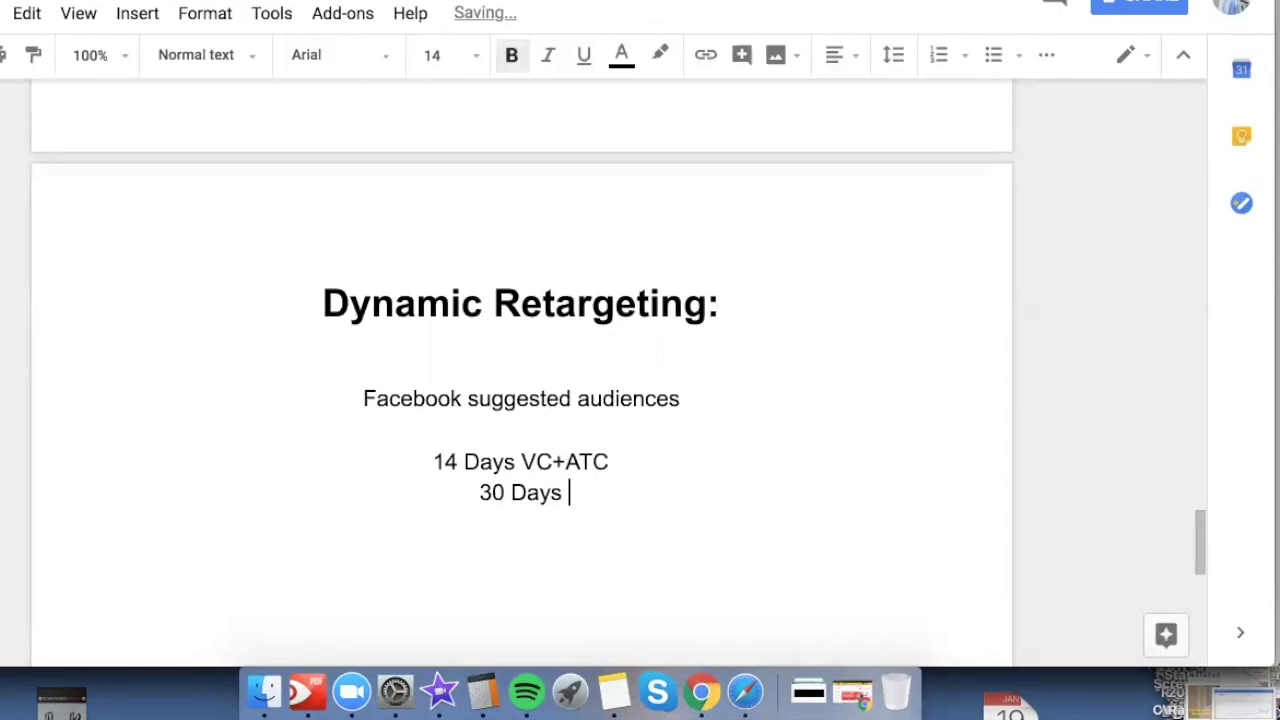
text(VC+)
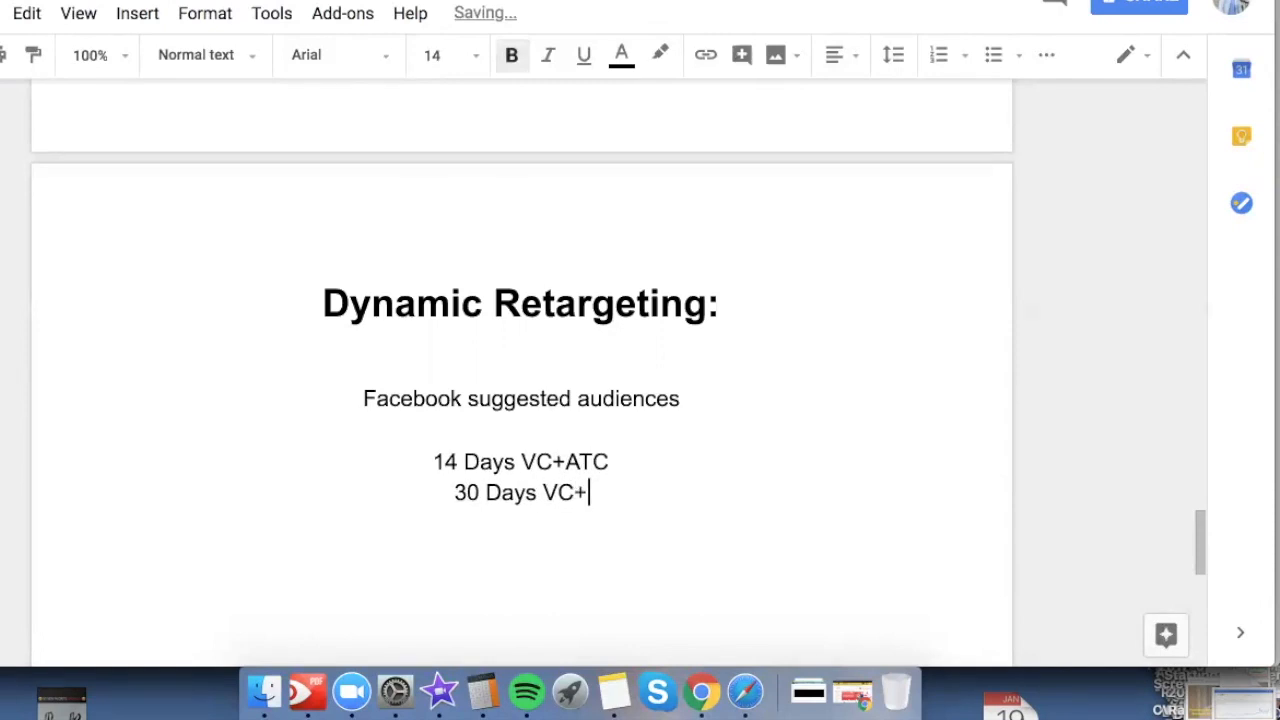
text(ATC)
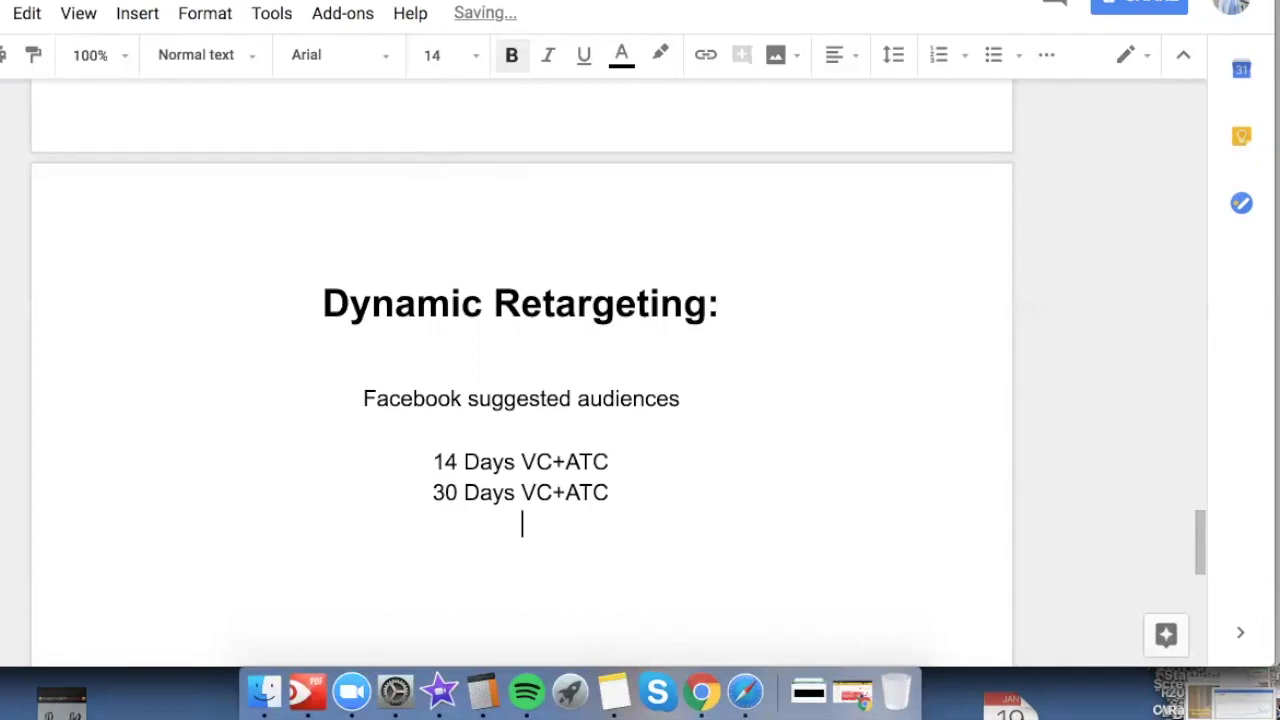
text(90)
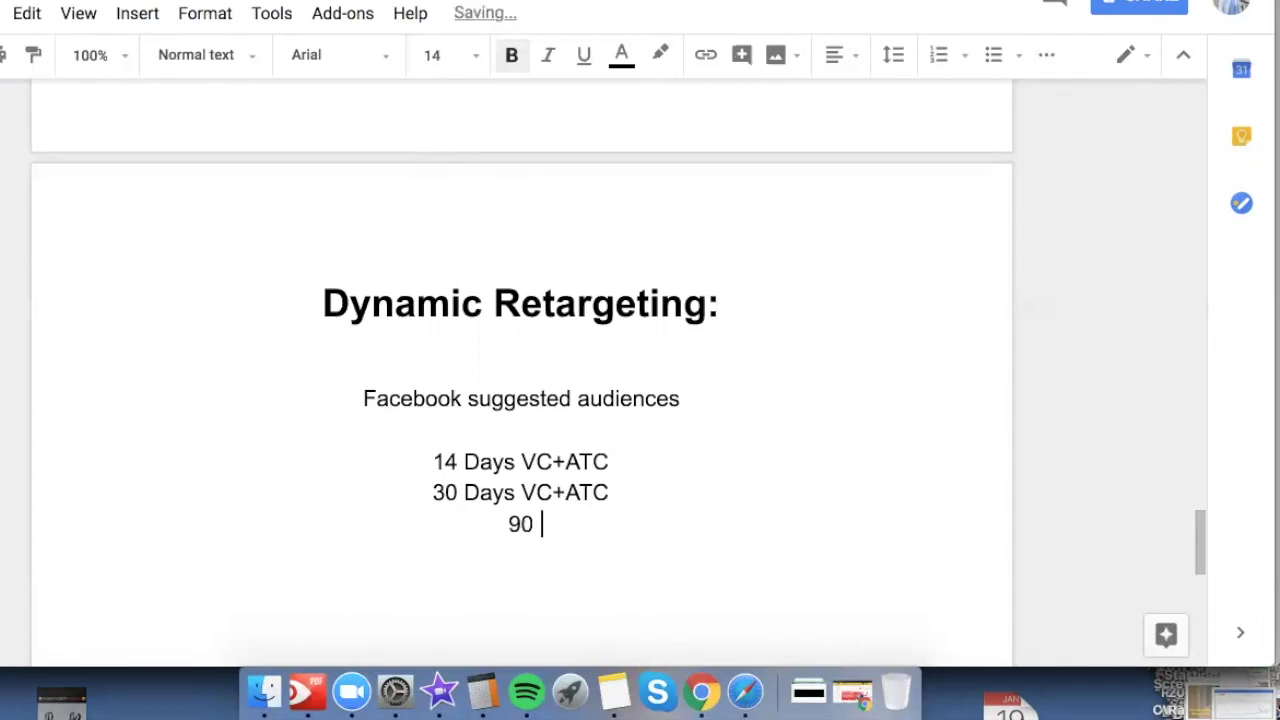
text(Days ...)
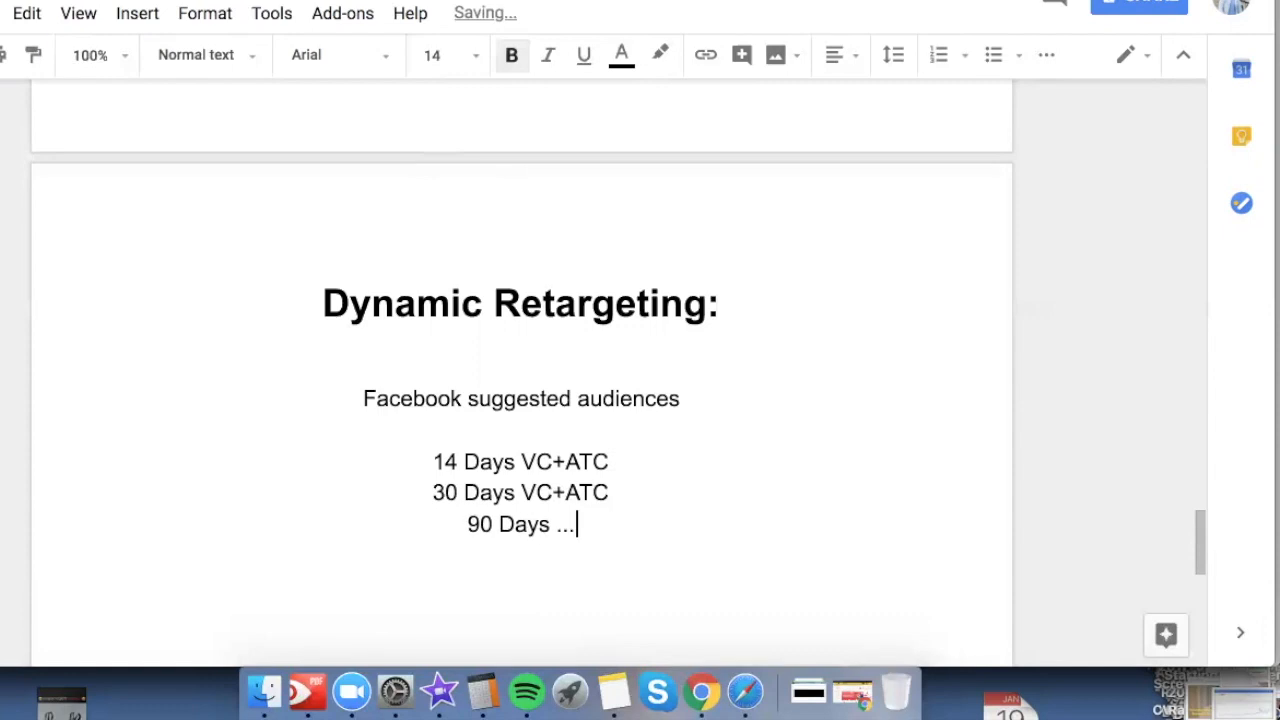
text(180)
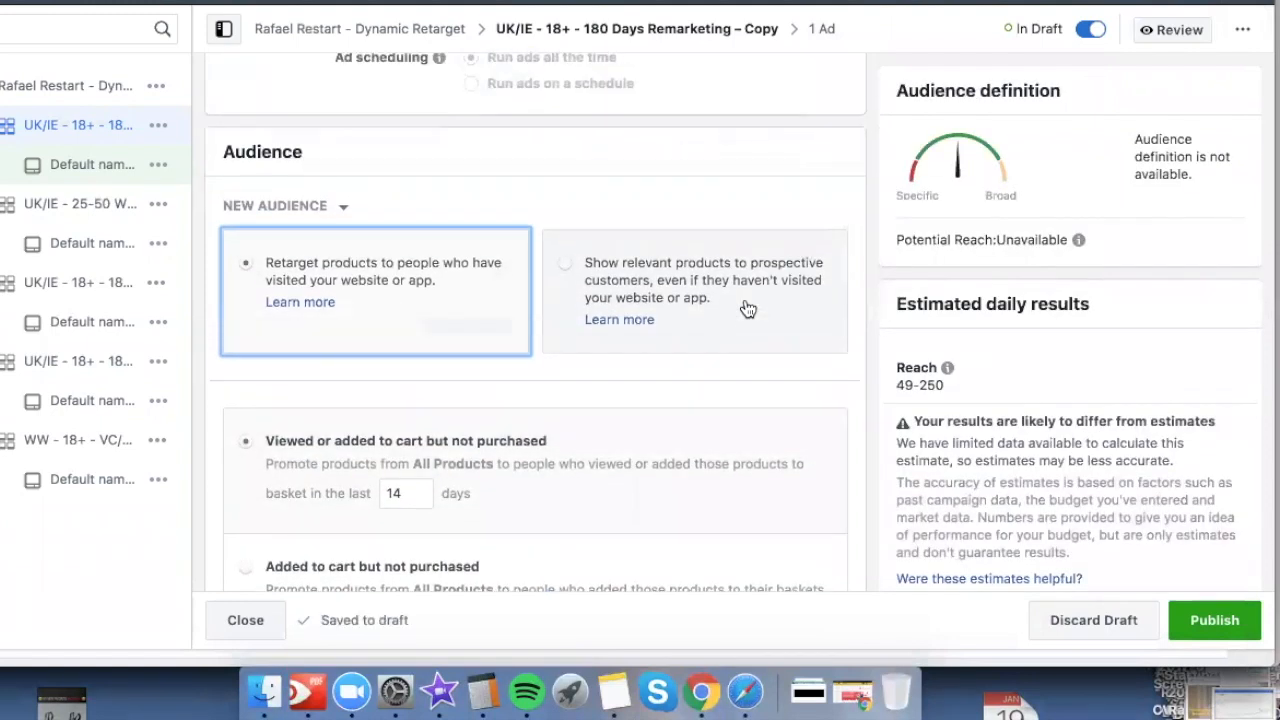
Step: In the Audience section, choose 'Show relevant products to prospective customers'
scroll(down, 3)
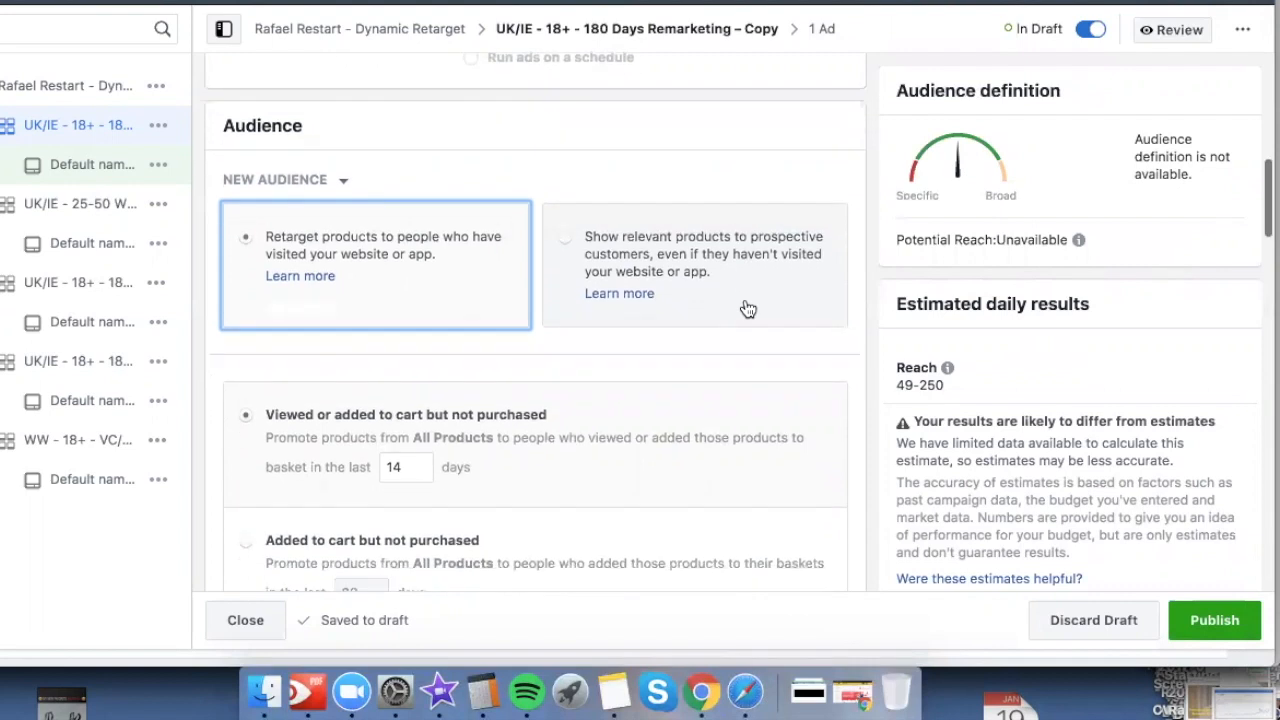
scroll(down, 3)
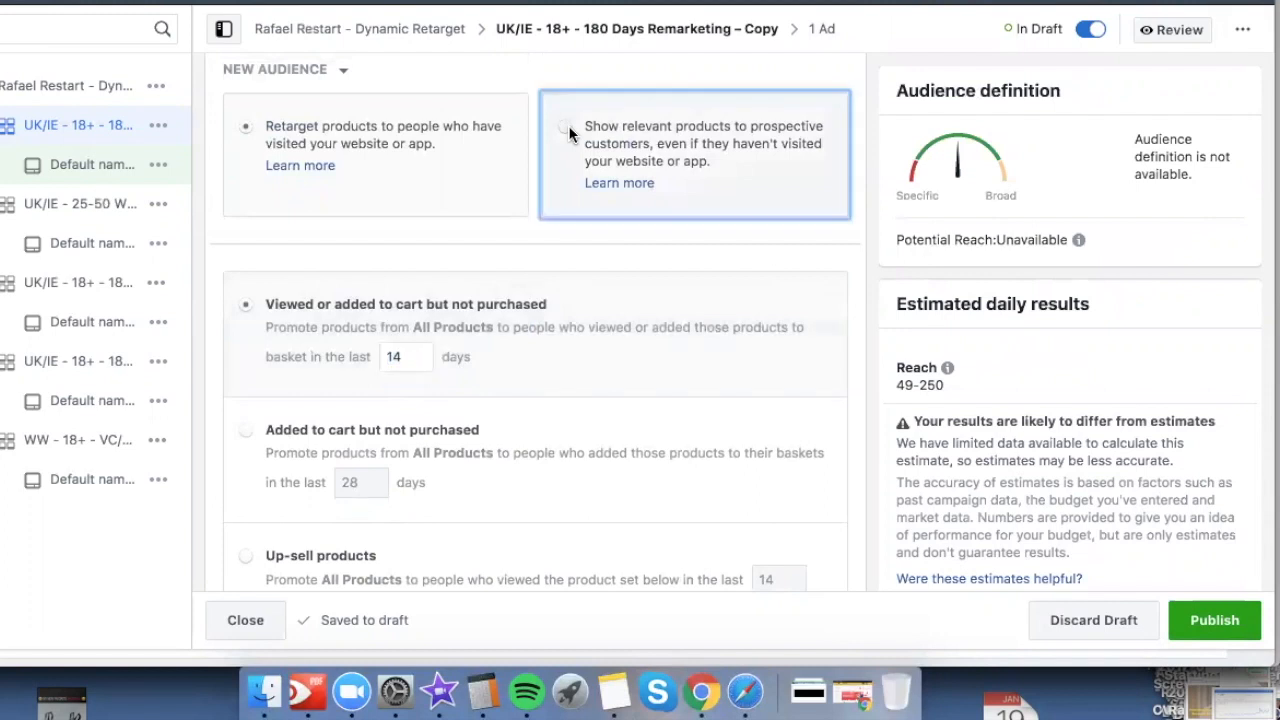
click(565, 127)
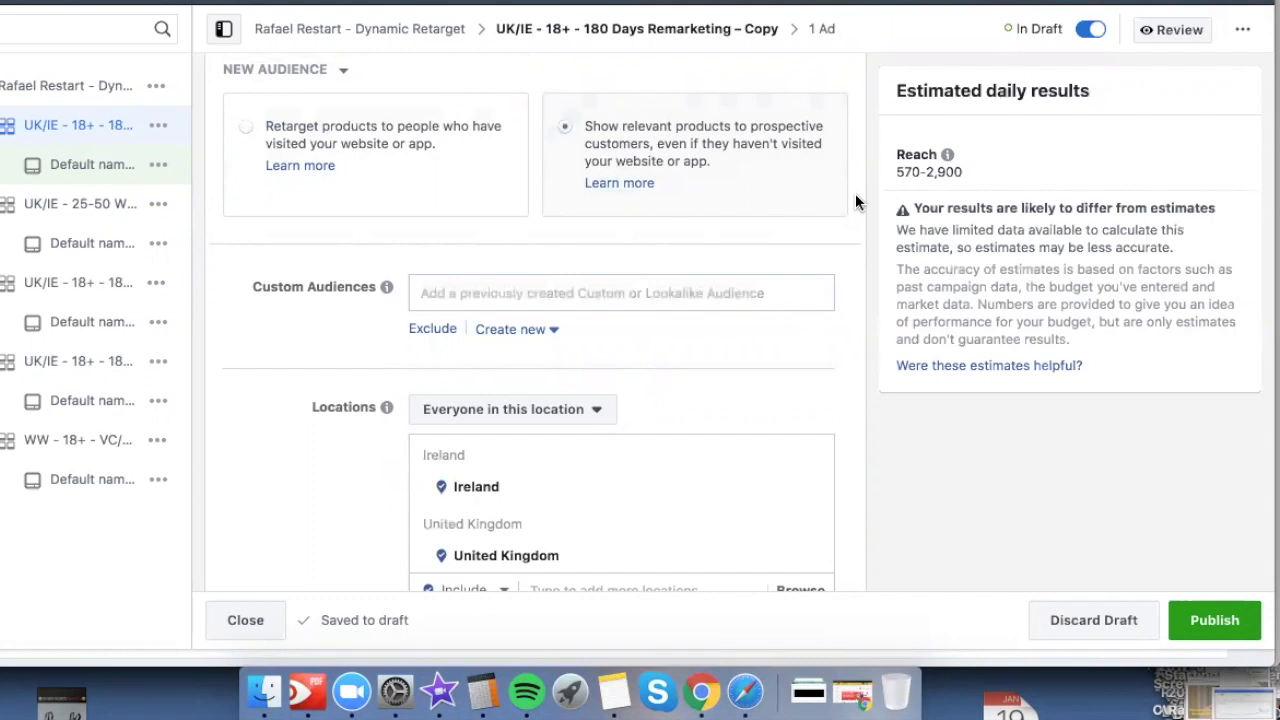
mouse_move(588, 335)
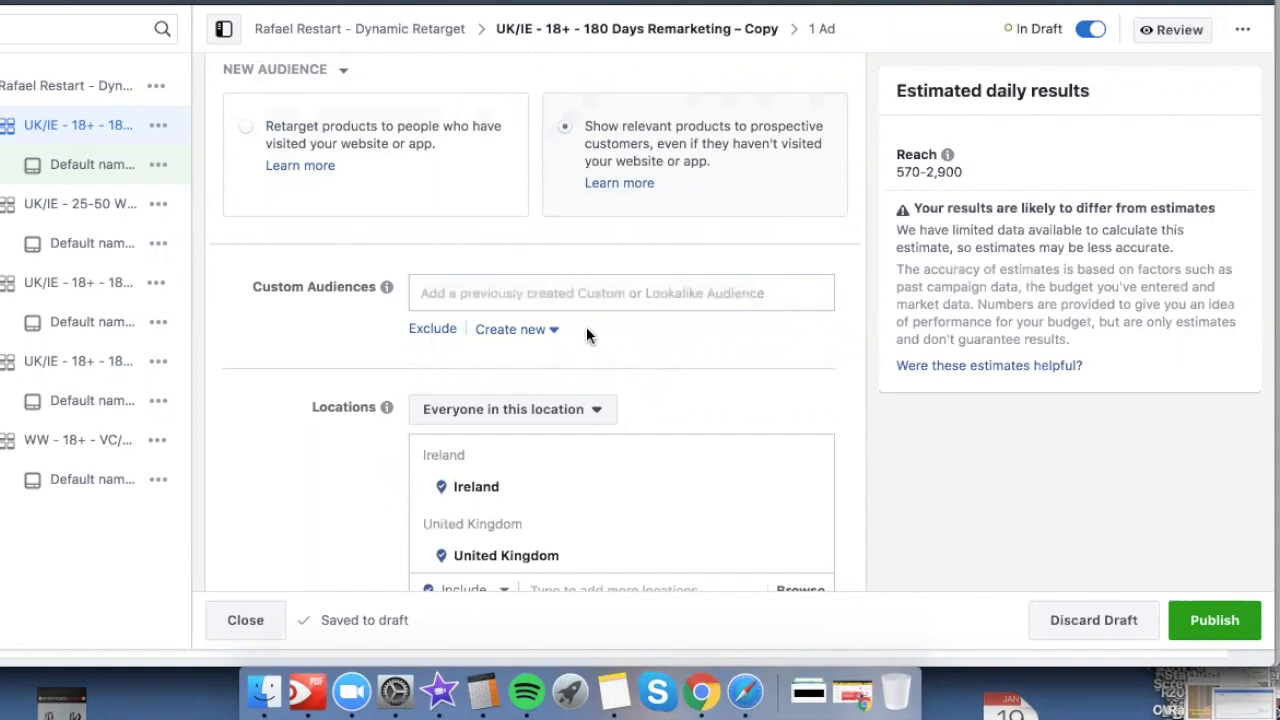
click(620, 292)
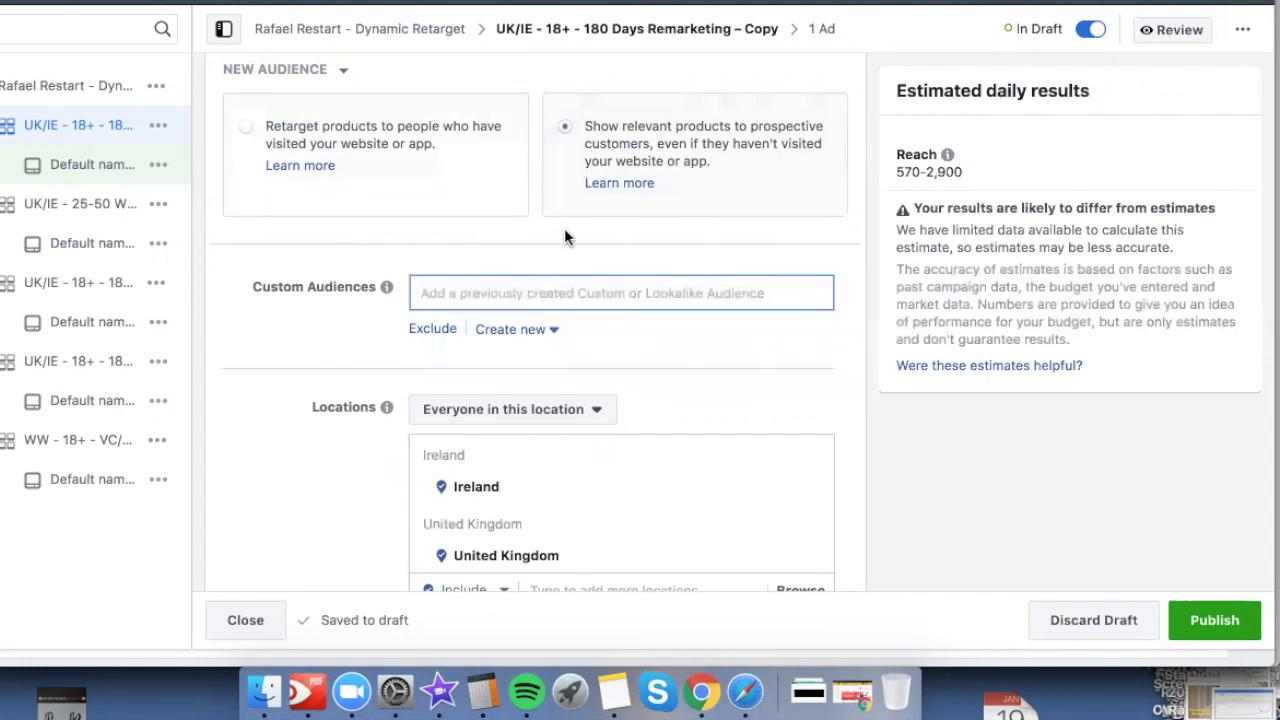
mouse_move(613, 690)
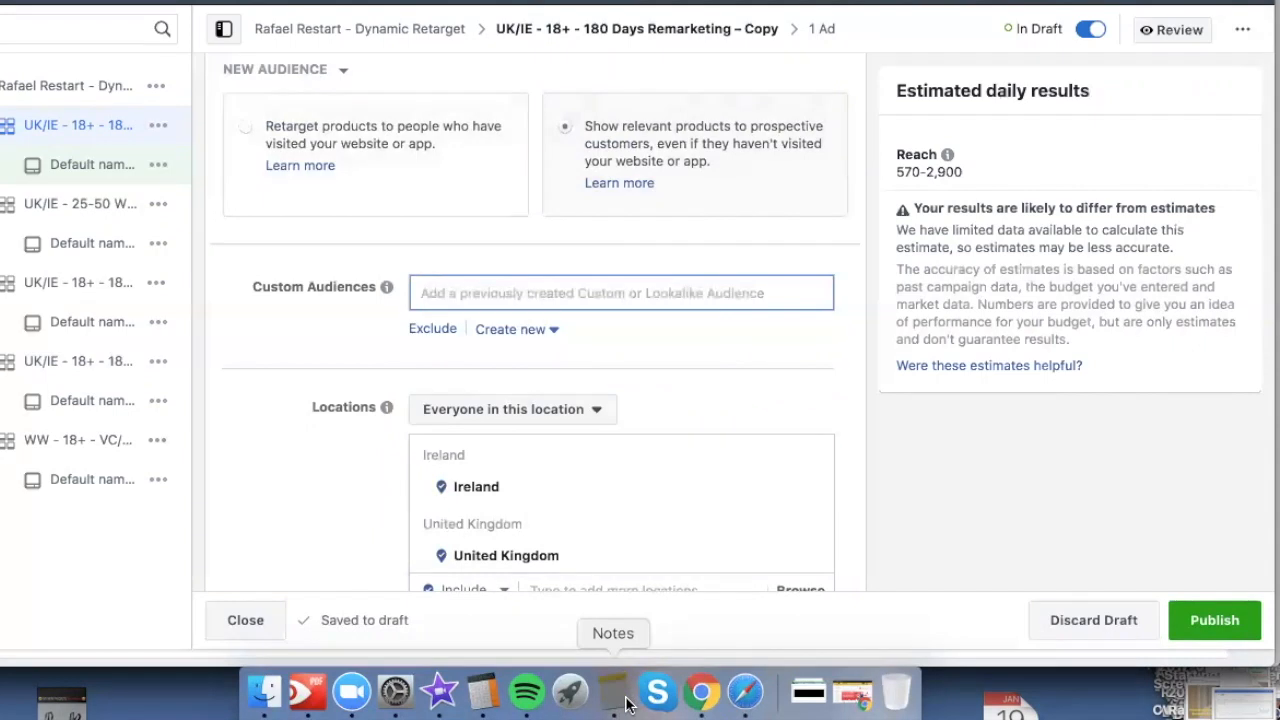
Step: Complete 'Instead of FB suggested,' with 'do custom audiences'
click(613, 690)
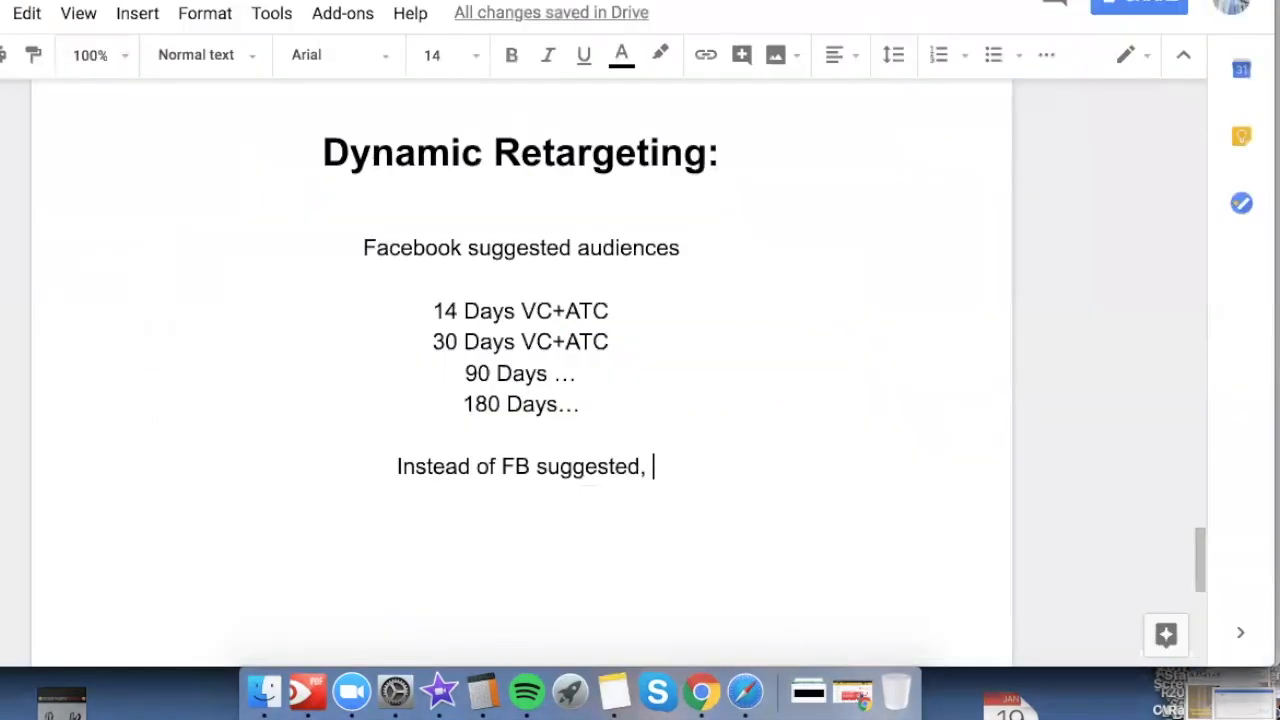
text(do custom audien)
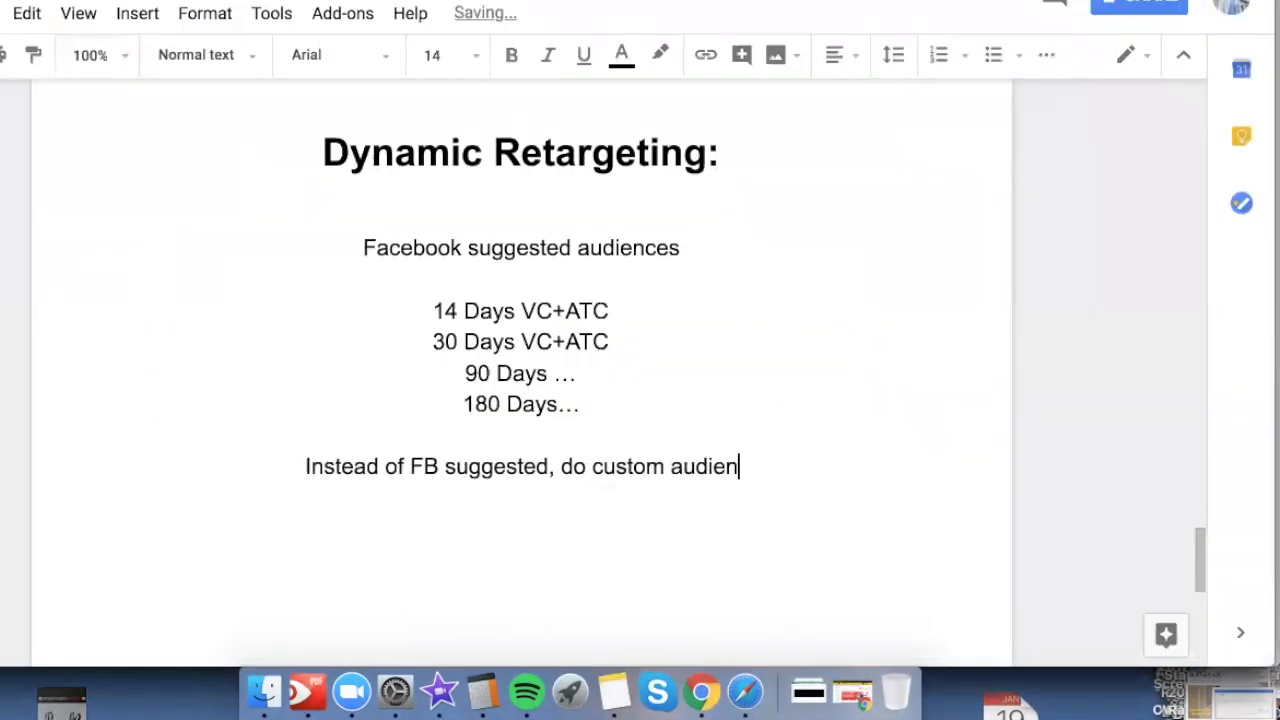
text(ces)
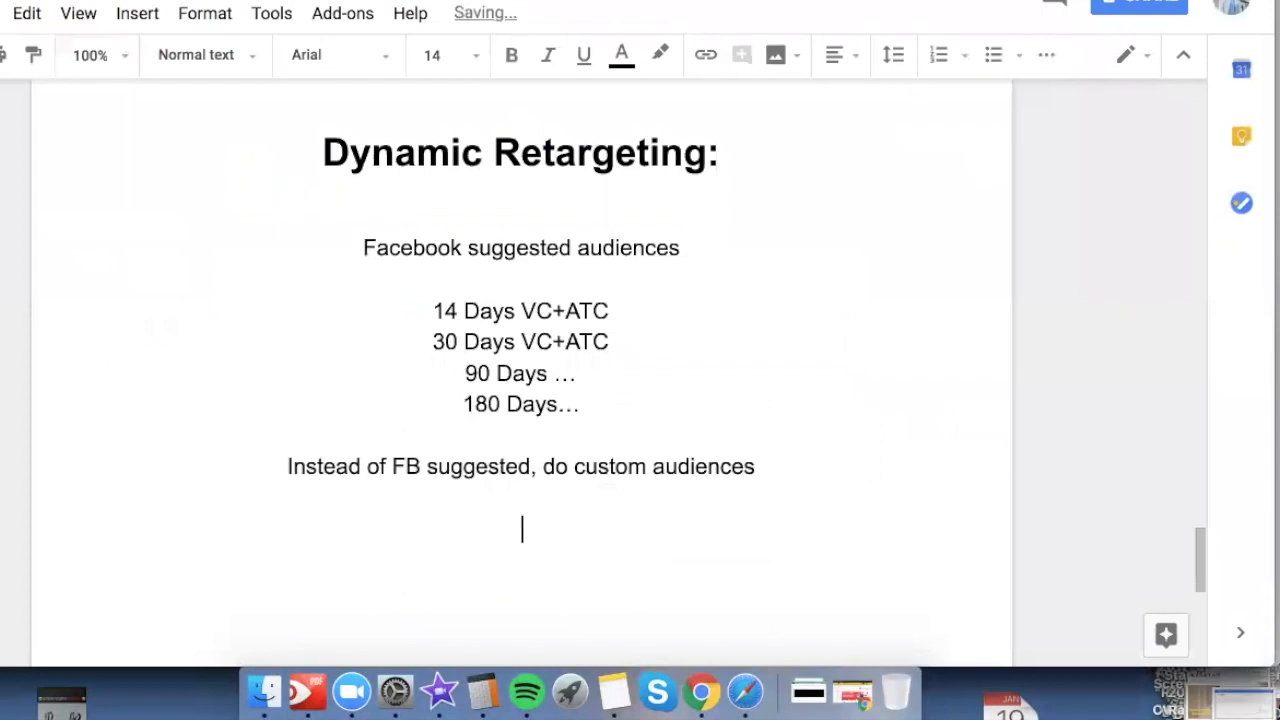
Step: Add the lines '180 Days Visits vs. 180 Days ATC' and 'Exclude Purchase'
text(180 Days)
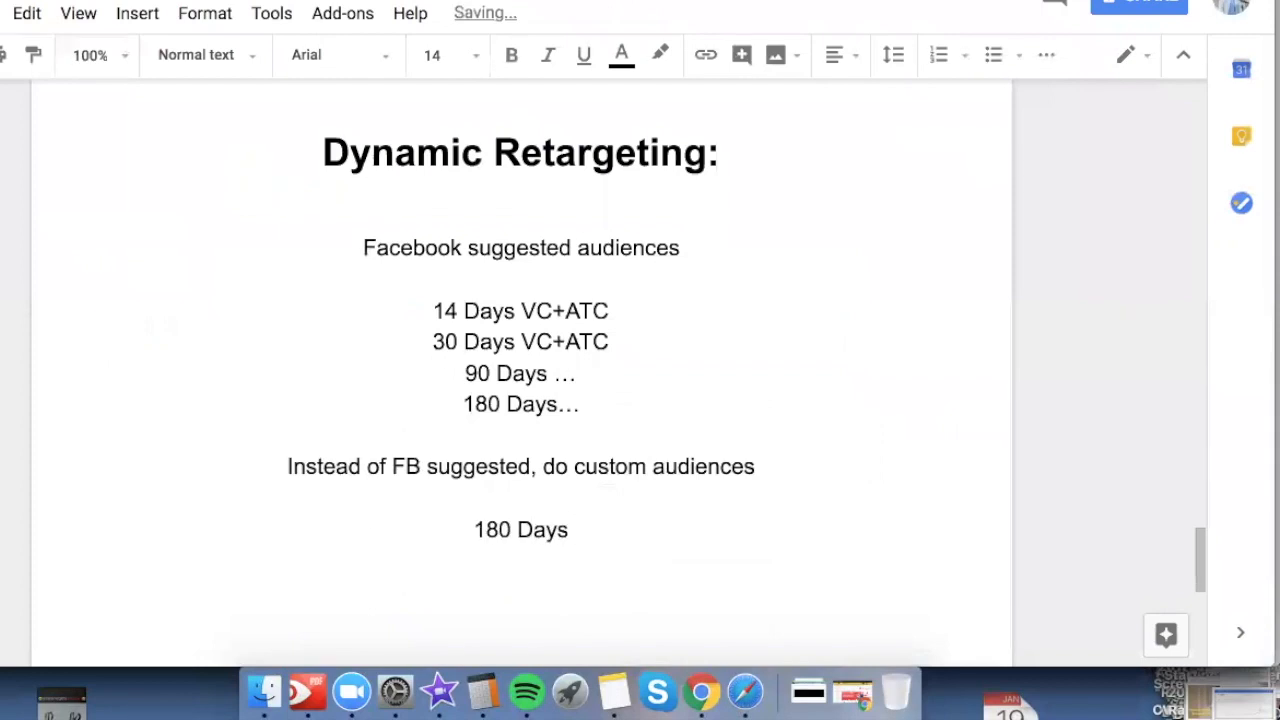
text(Visits)
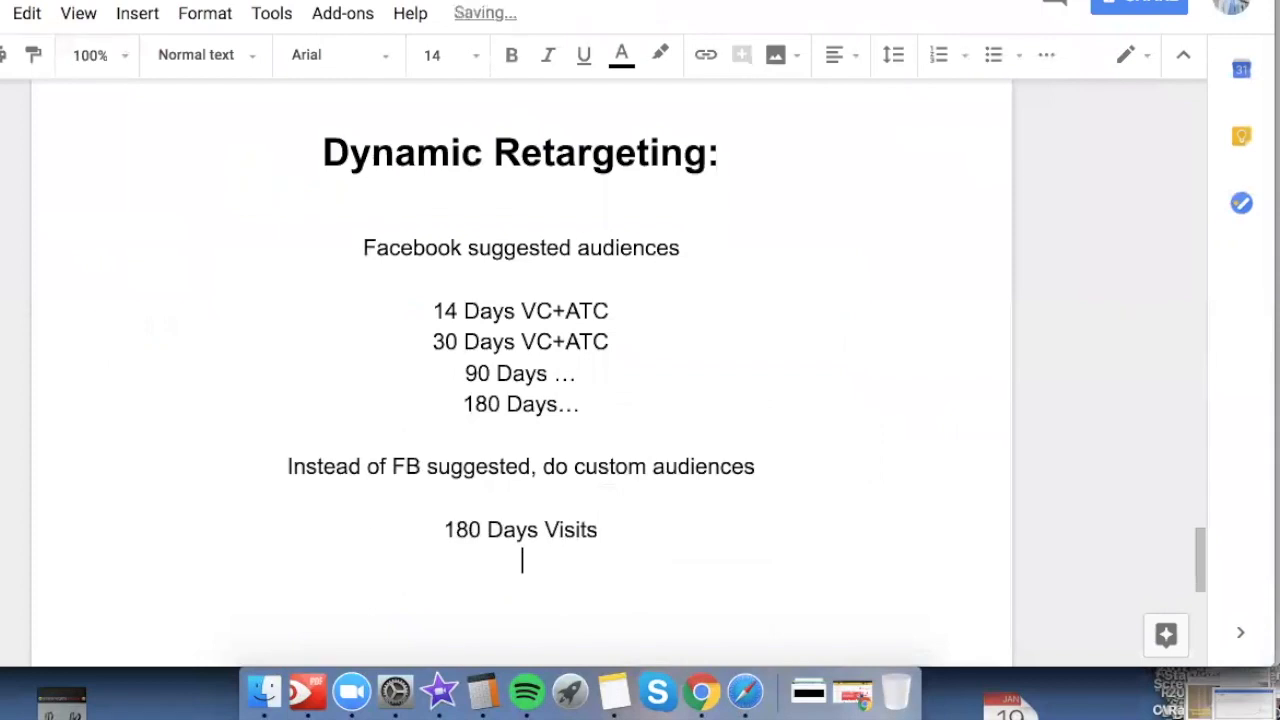
text(180 Days ATC)
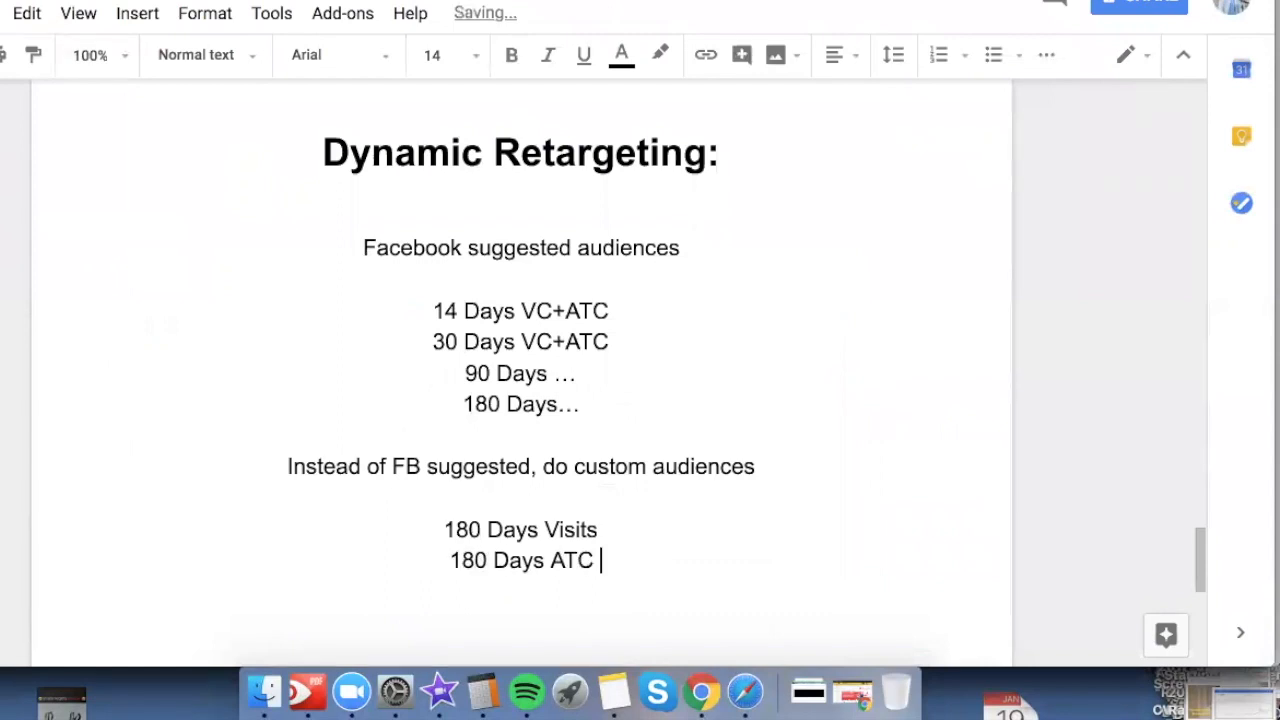
text(Excludde Purchase)
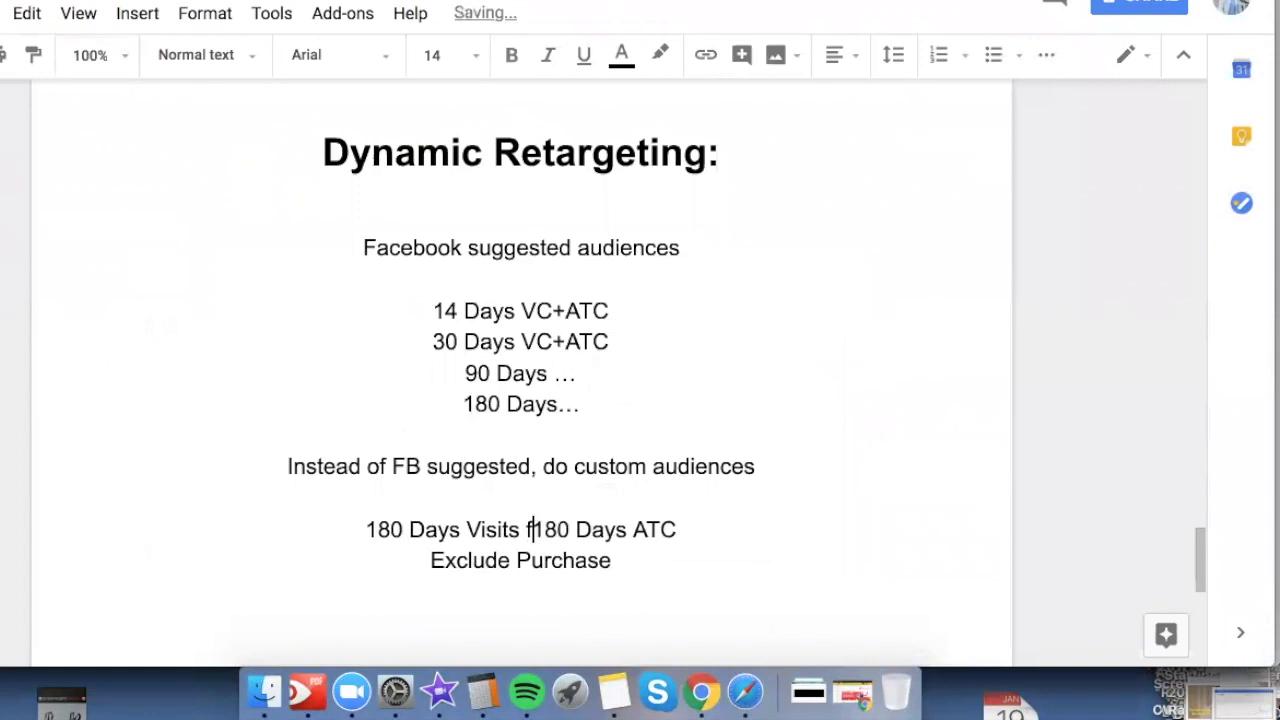
text(vs.)
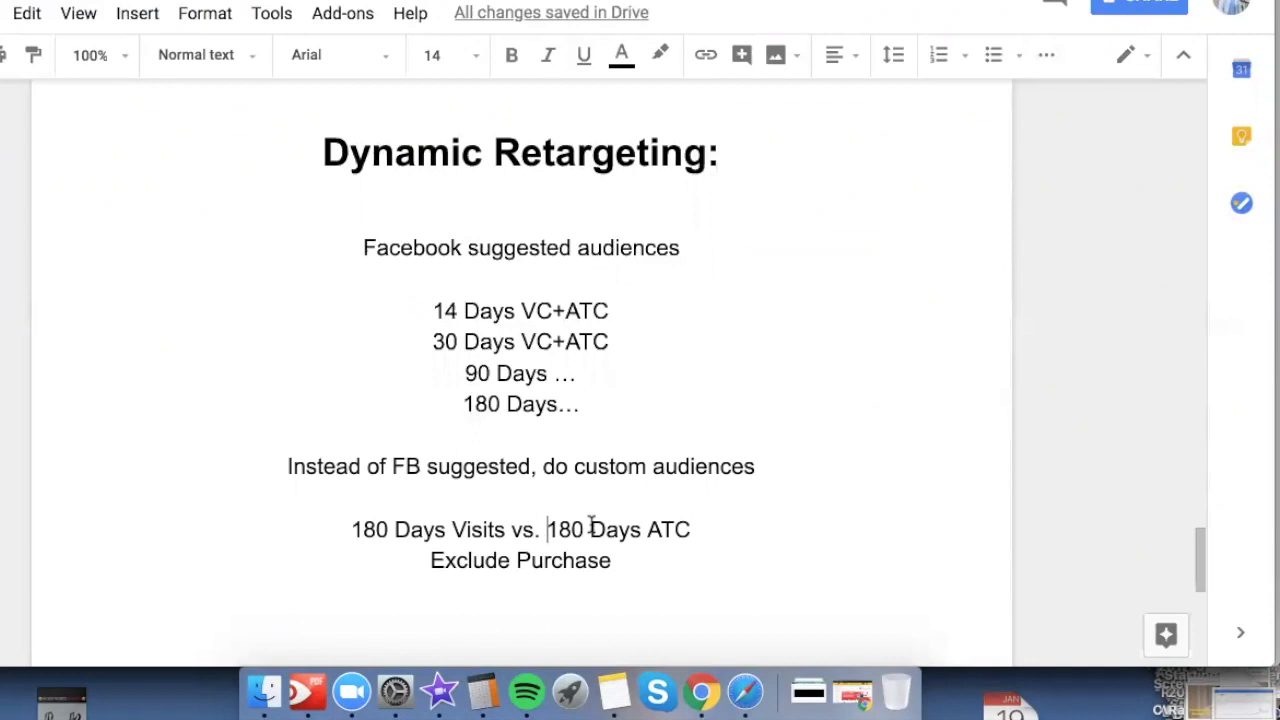
click(588, 529)
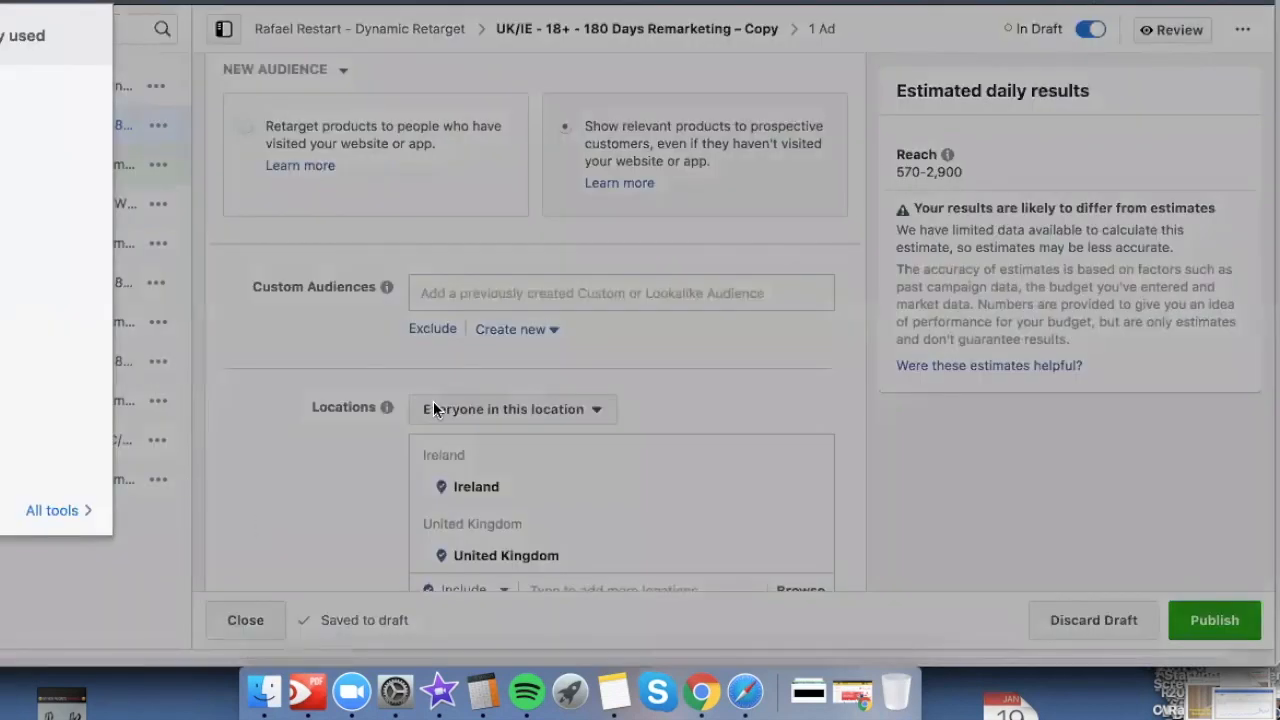
mouse_move(926, 508)
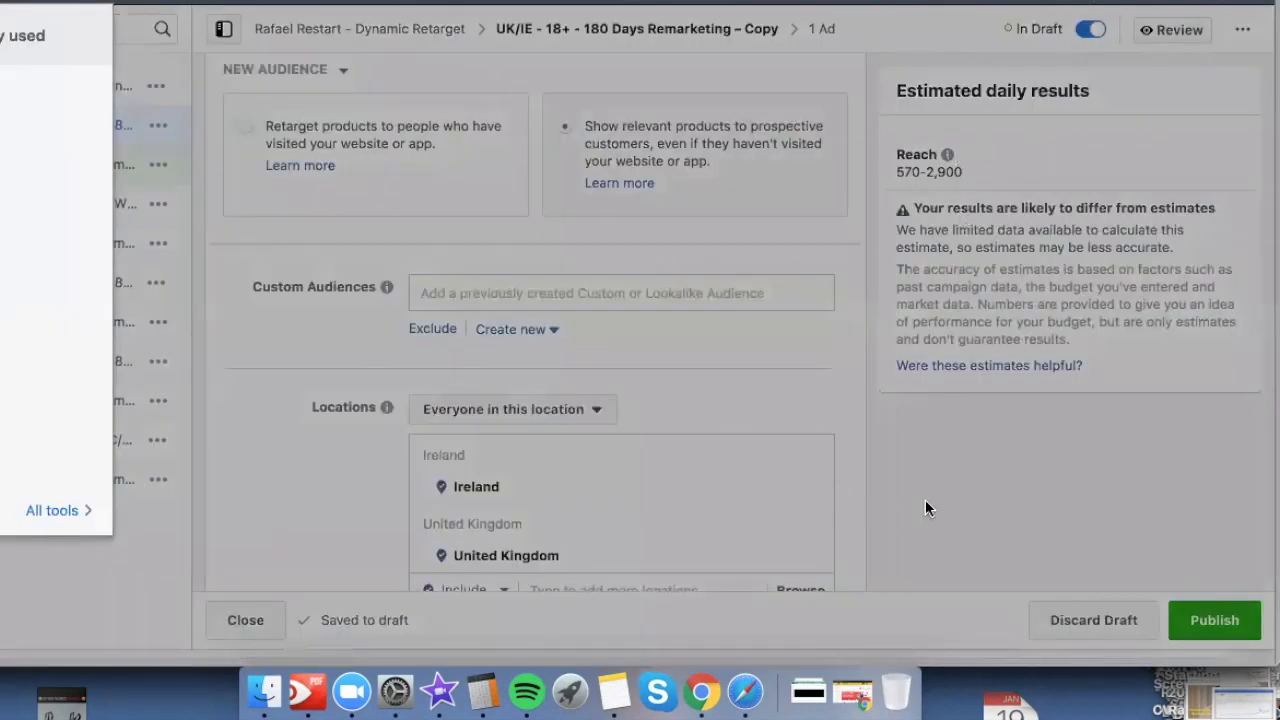
Step: Choose Create new > Custom Audience under Custom Audiences
click(516, 329)
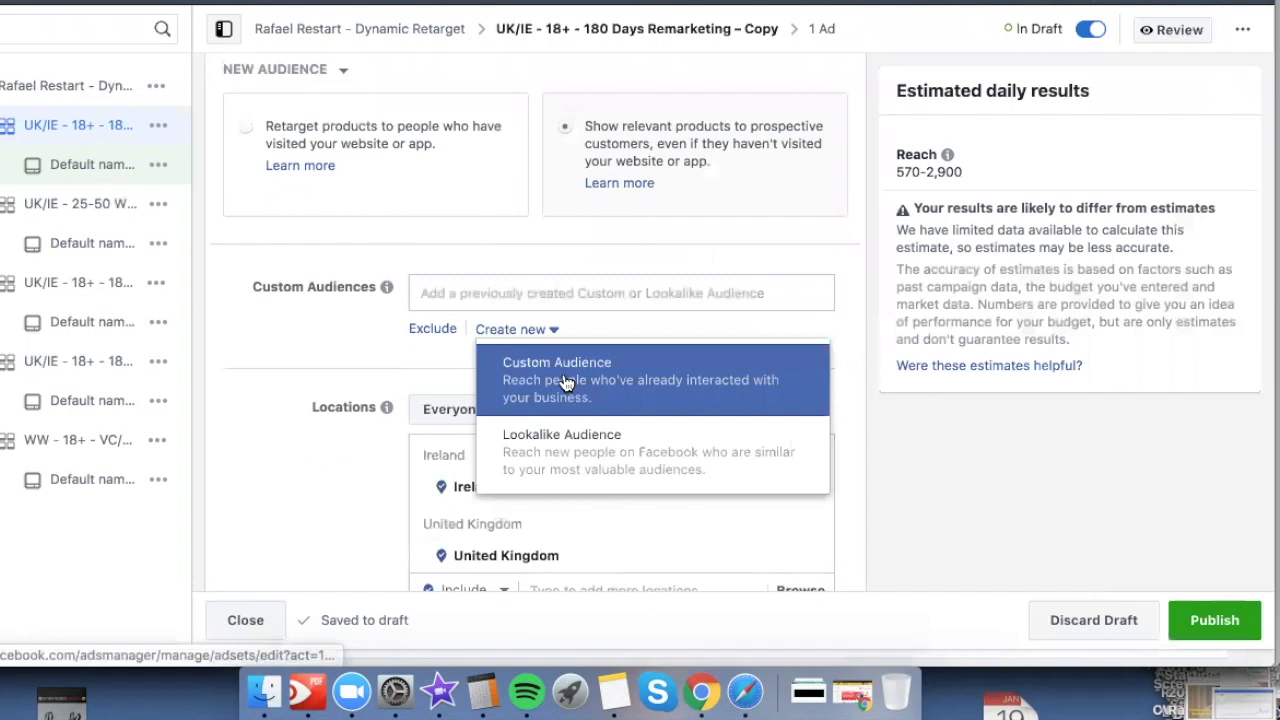
click(557, 380)
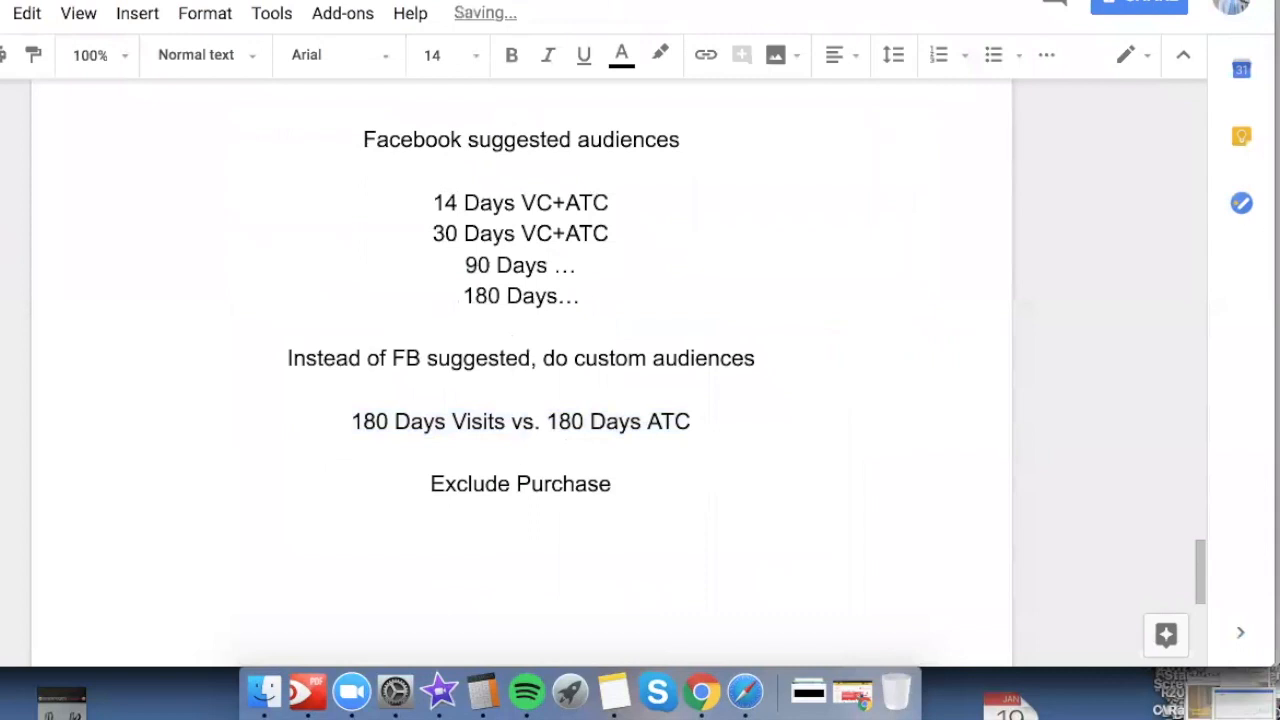
Step: Type '14, 30, 90, 180 Days' under the Visits vs. ATC line and bold it
text(14, 30, 90, 180 Days)
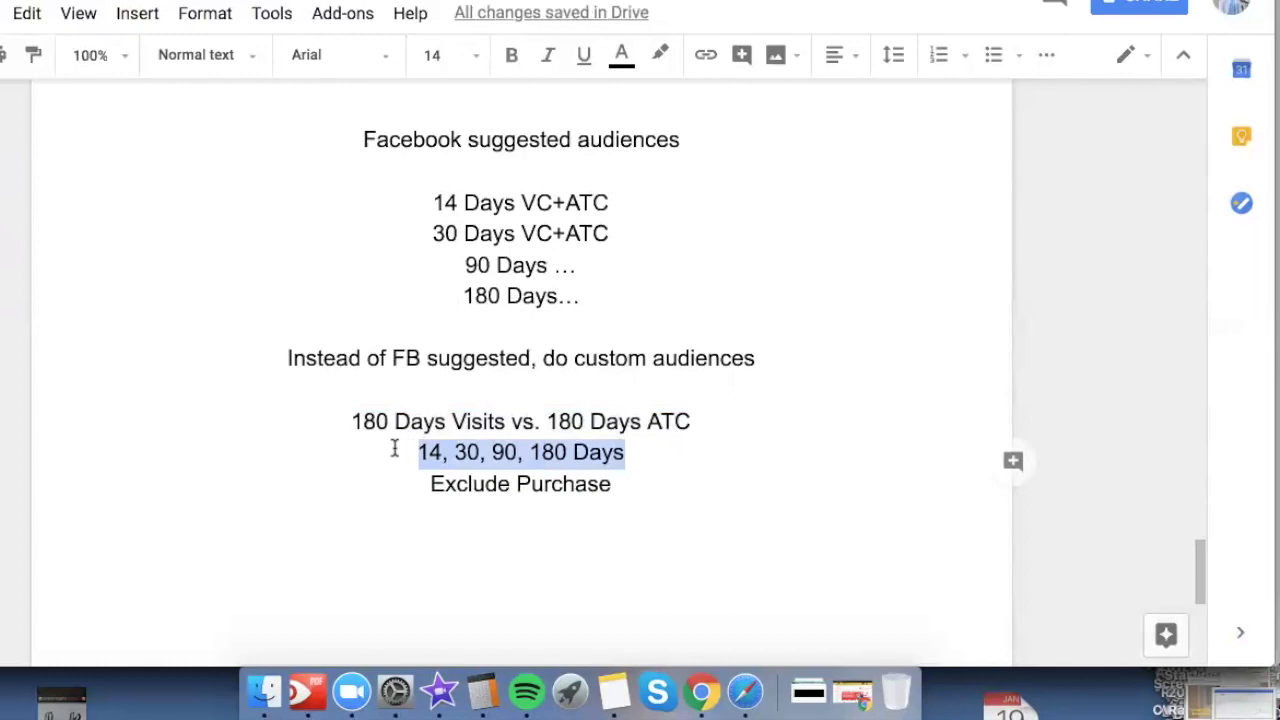
click(511, 55)
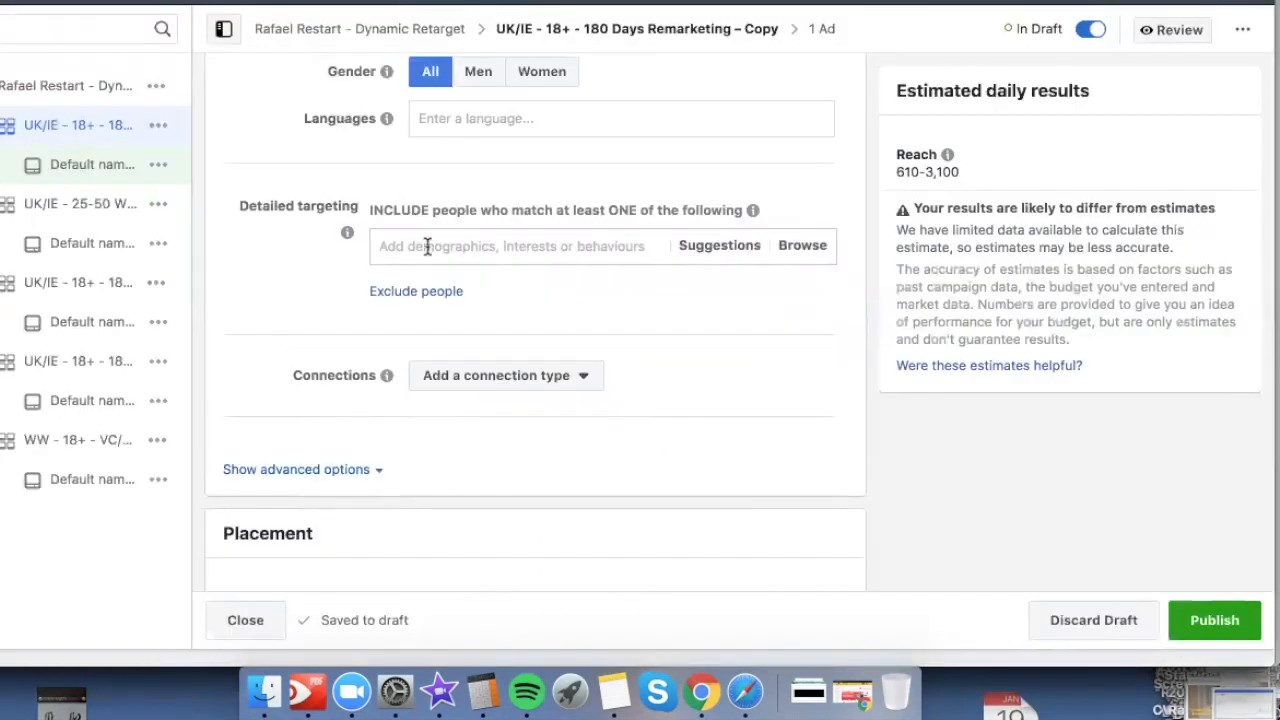
mouse_move(587, 281)
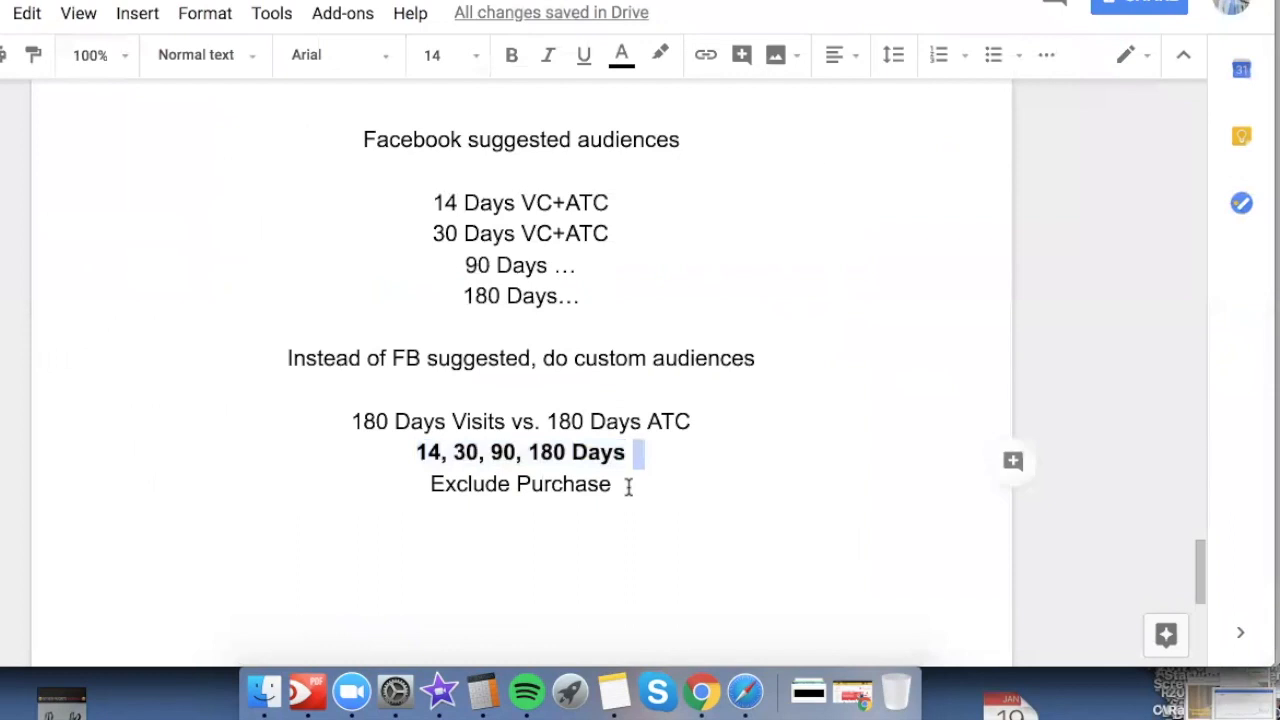
Step: Type '180 Days ATC + INTEREST that has been working really well' below Exclude Purchase
text(1)
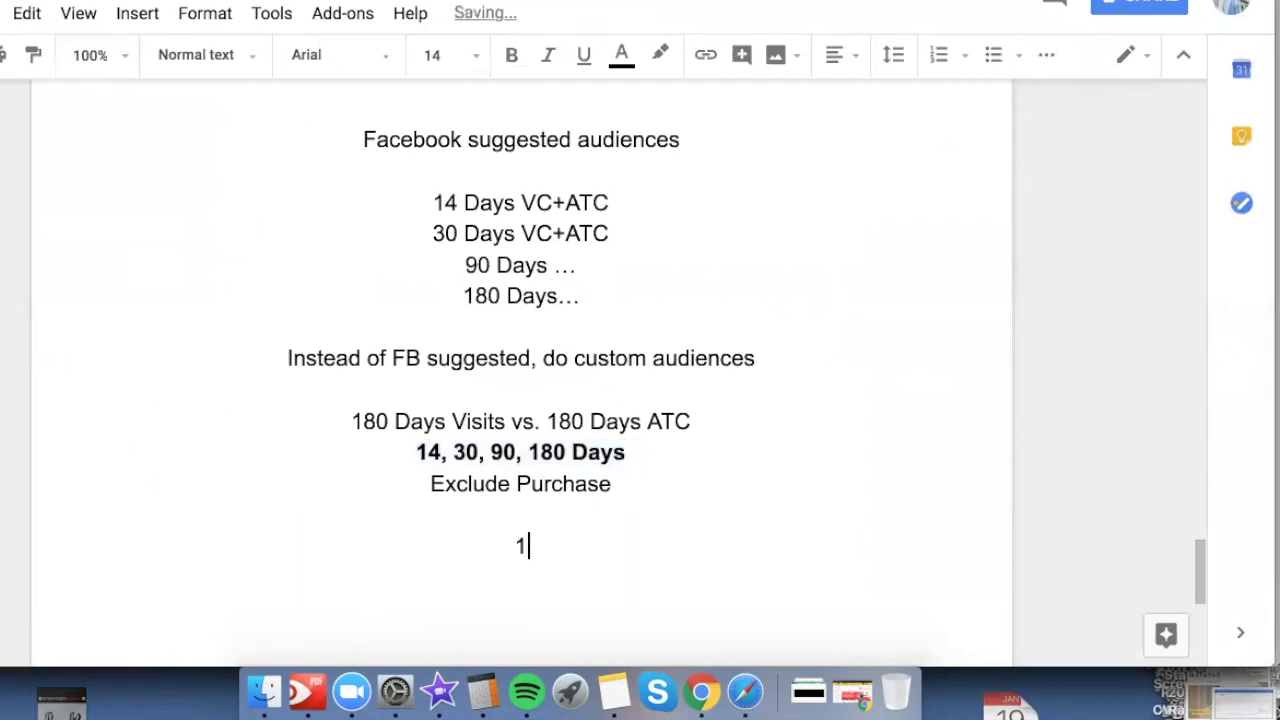
text(80 Days AT)
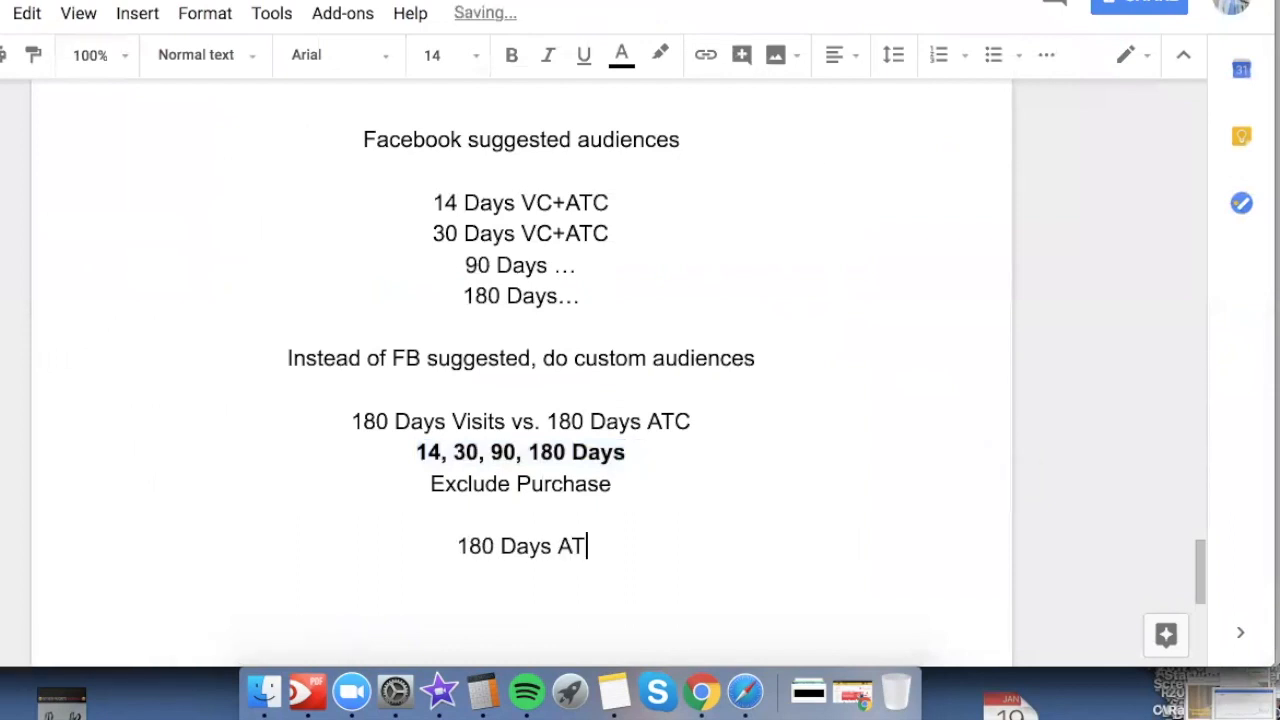
text(C + IN)
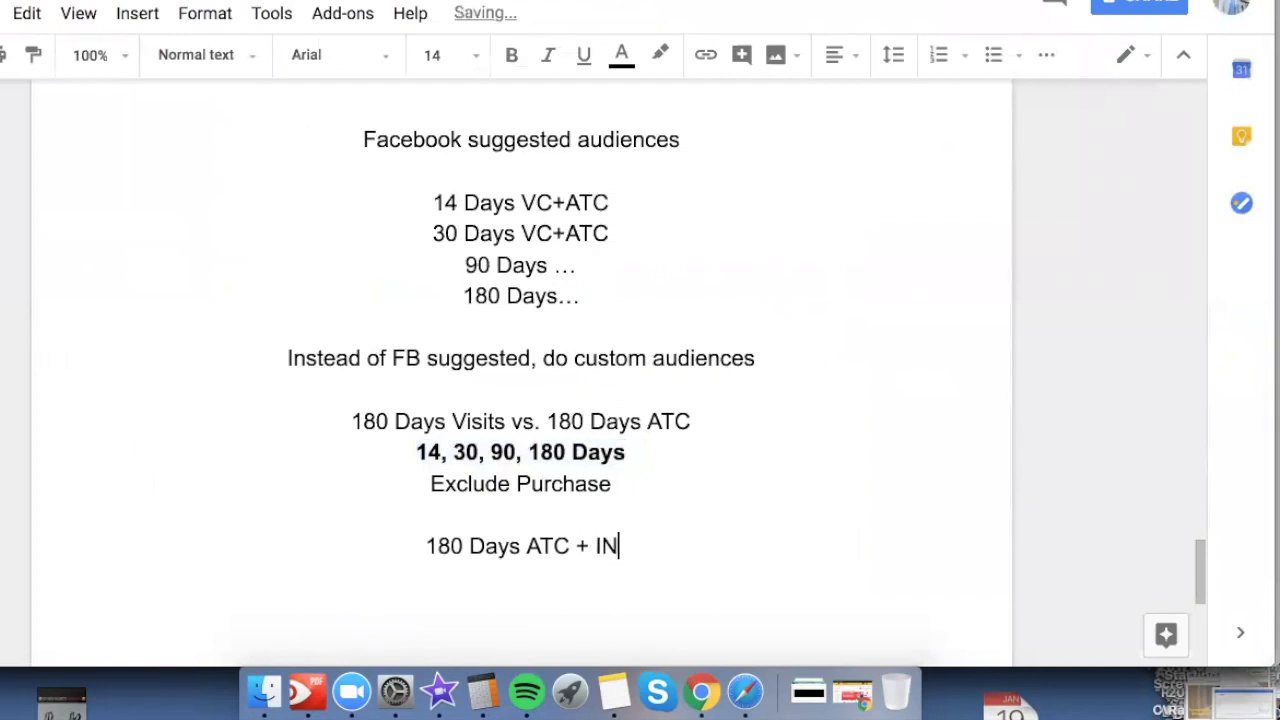
text(TEREST that has been working r)
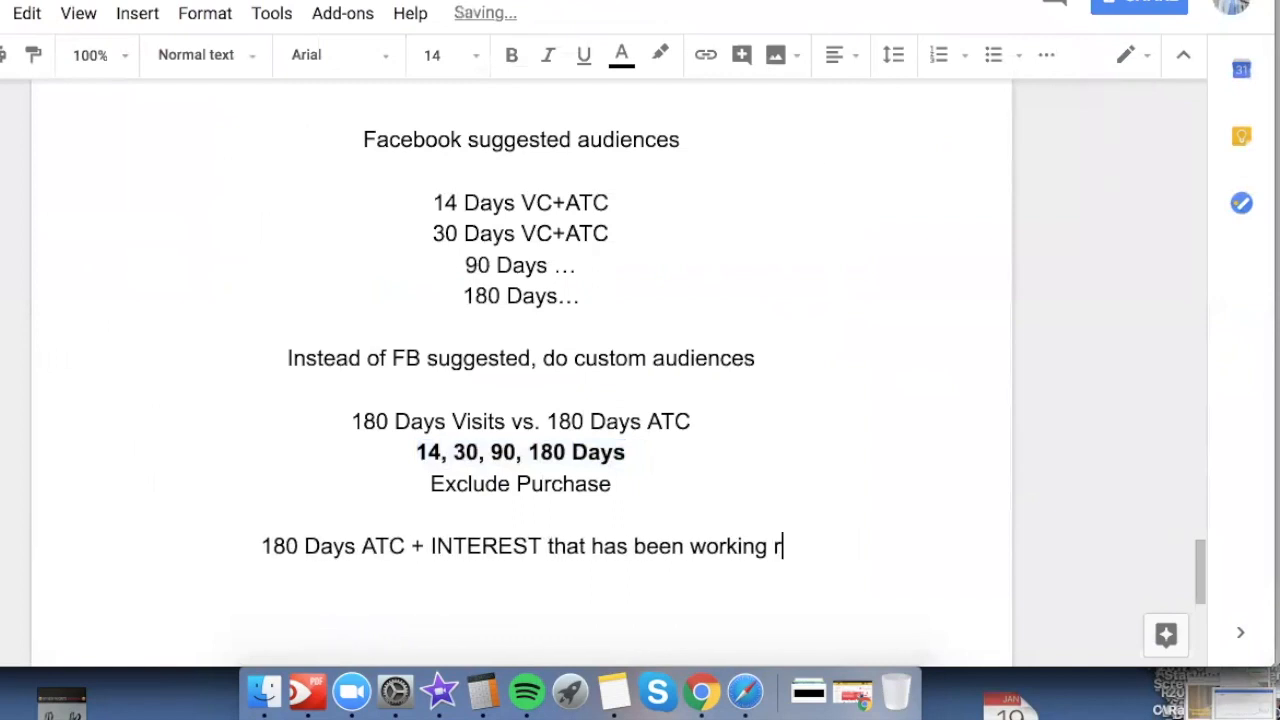
text(eally well)
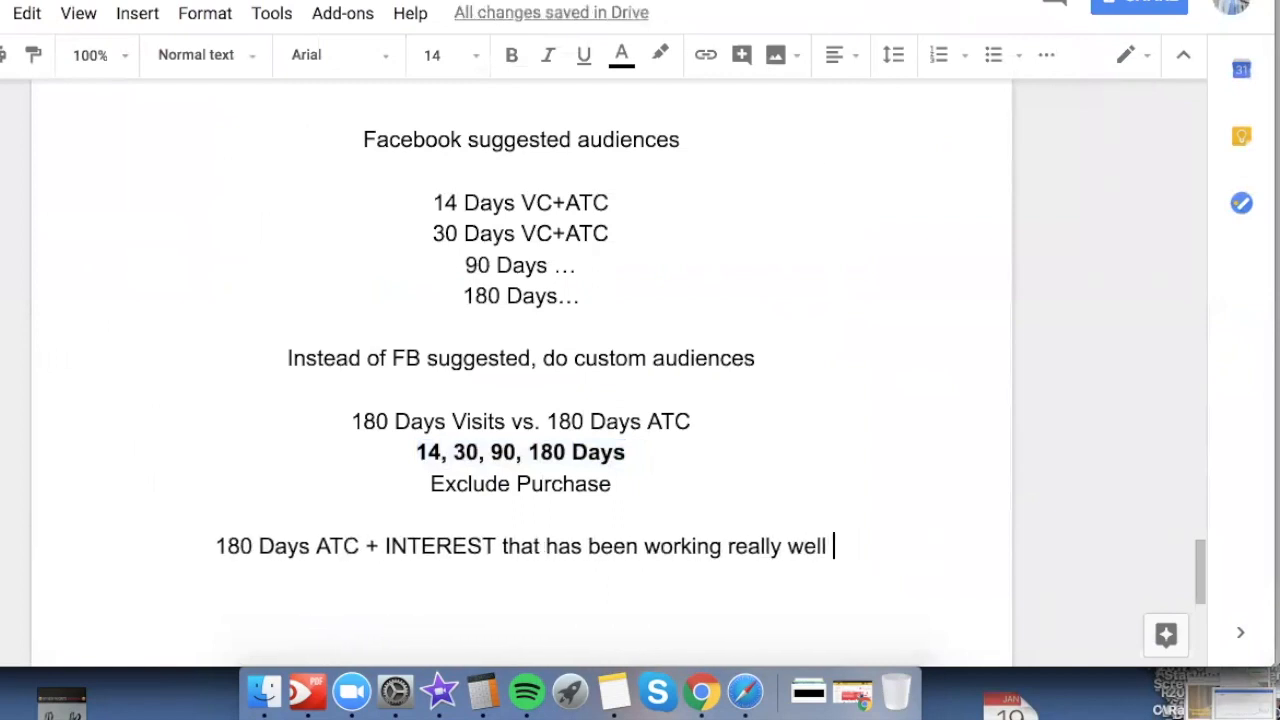